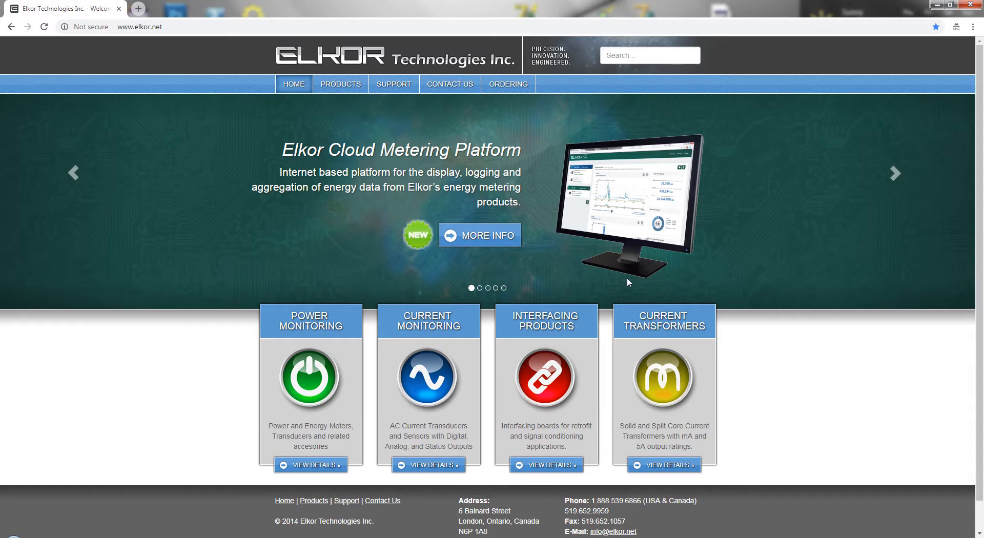
mouse_move(625, 296)
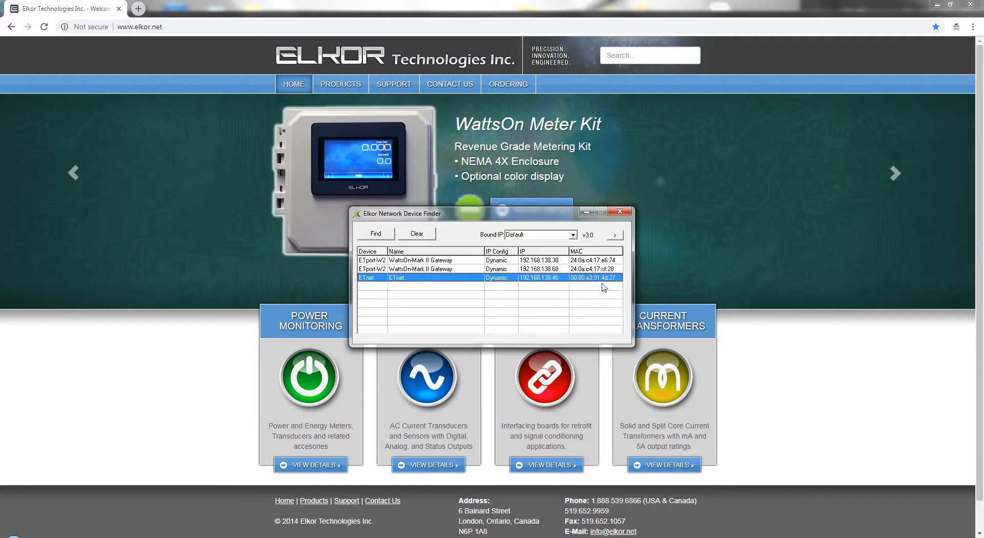
mouse_move(618, 281)
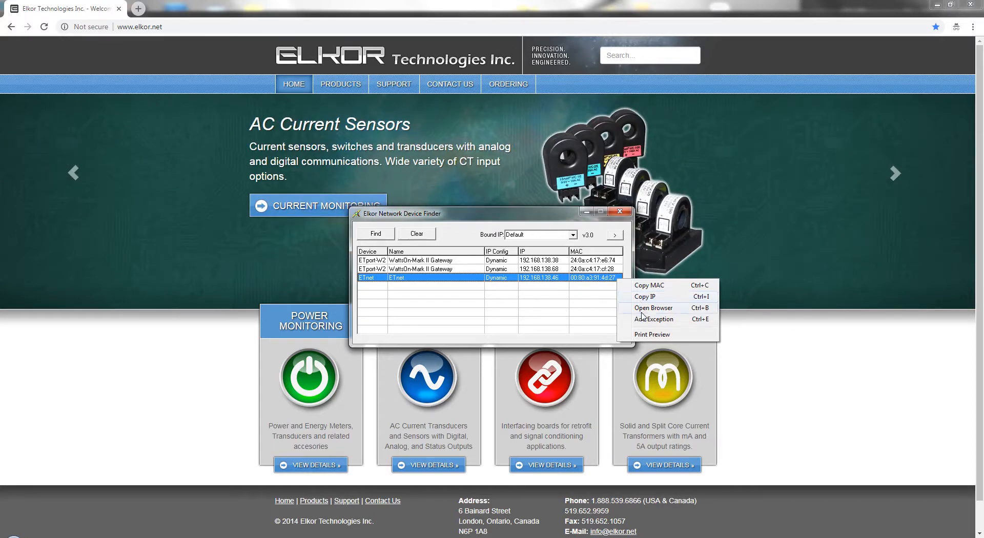
Launch the found ETnet device's web management interface in the browser.
left_click(653, 308)
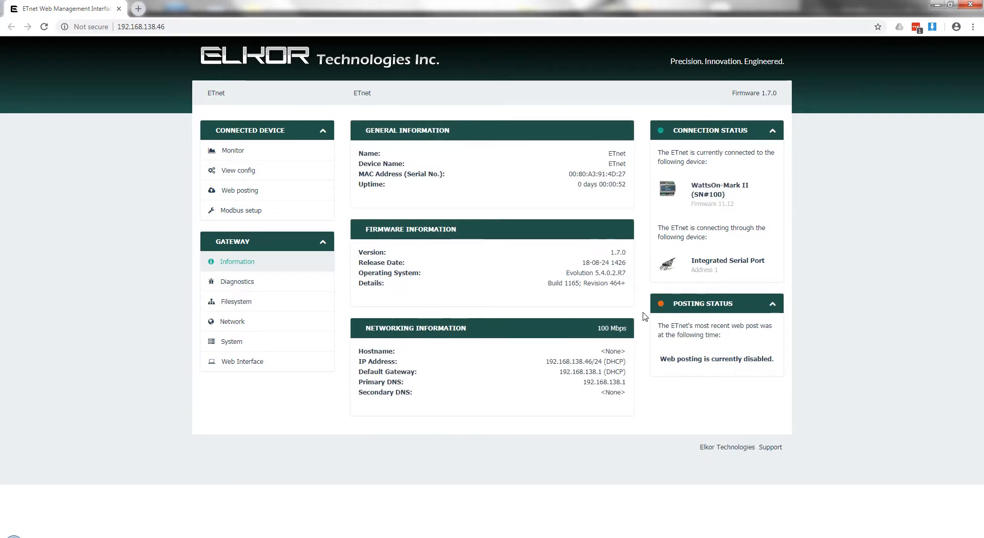
mouse_move(720, 380)
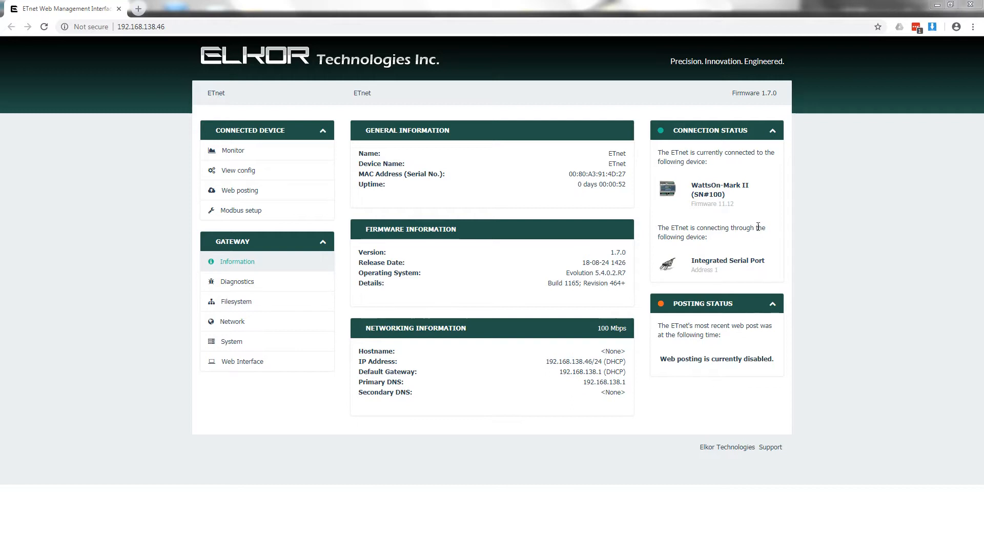
mouse_move(769, 200)
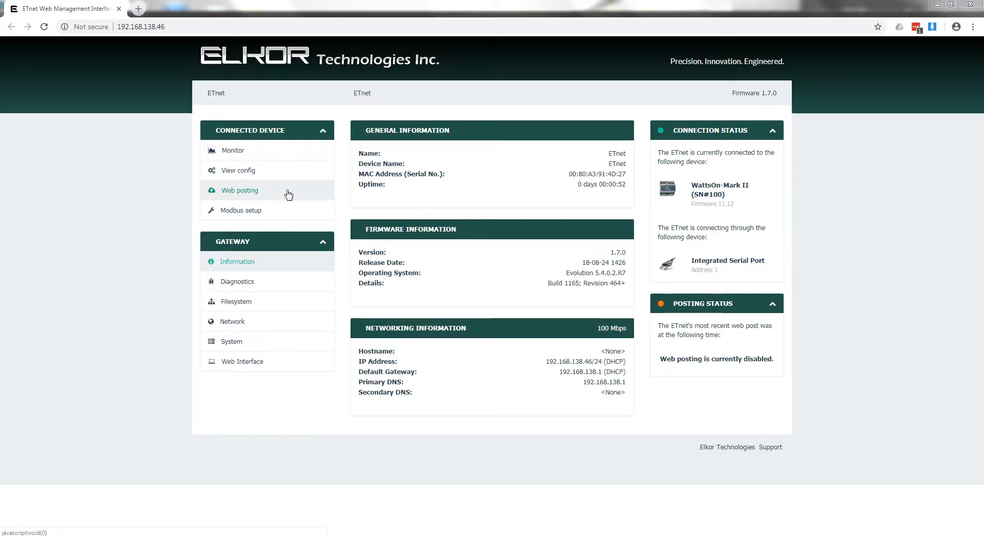
Sign in as admin to reach the Web posting settings page.
left_click(240, 190)
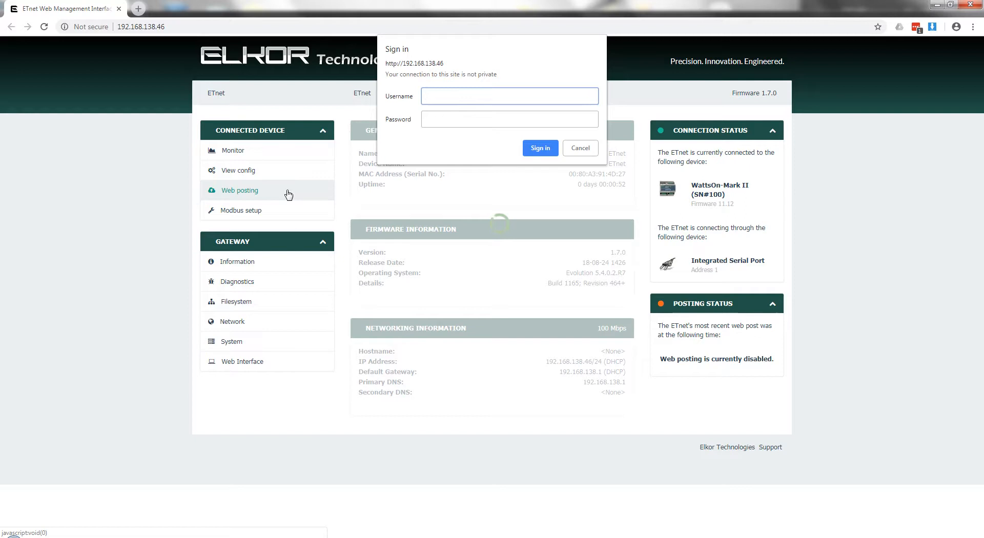
type("admin")
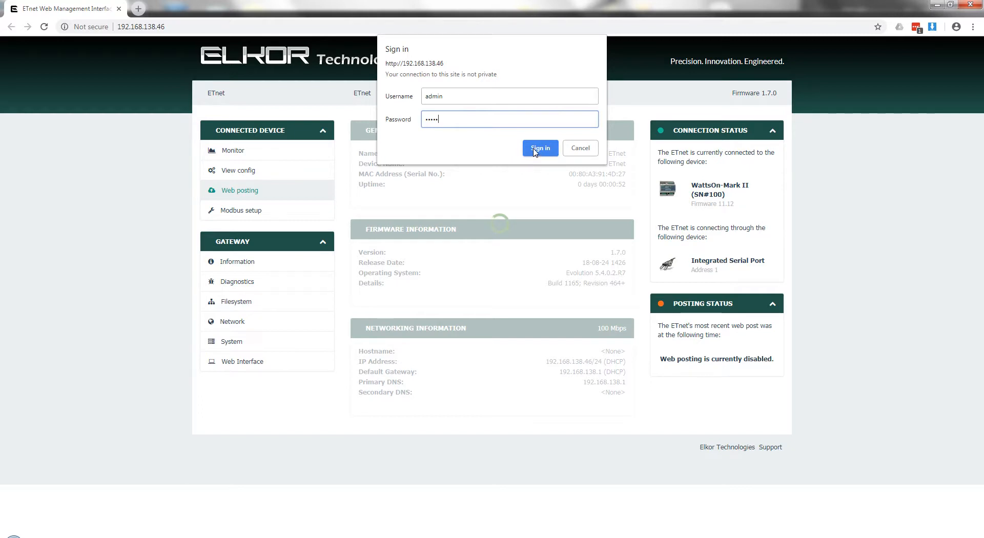
left_click(539, 147)
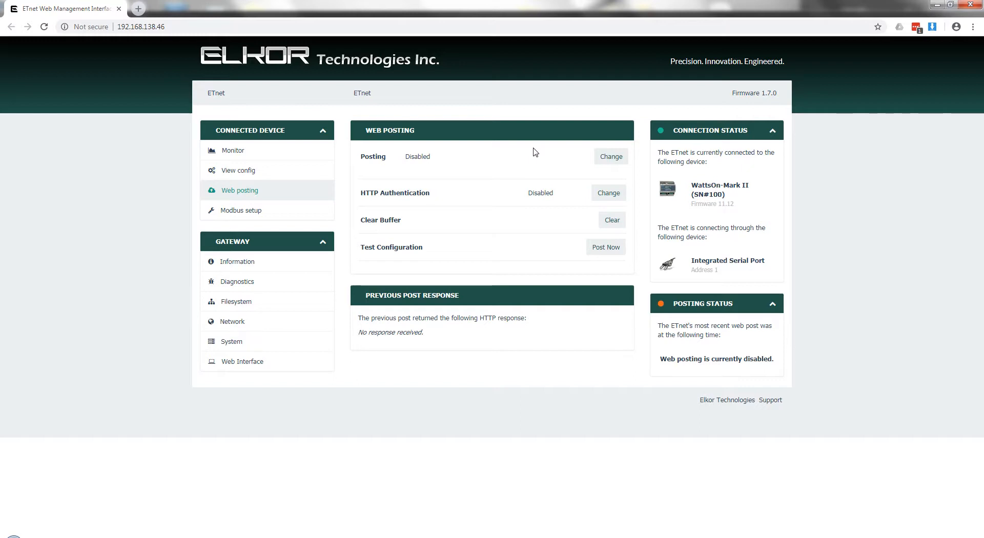
mouse_move(405, 148)
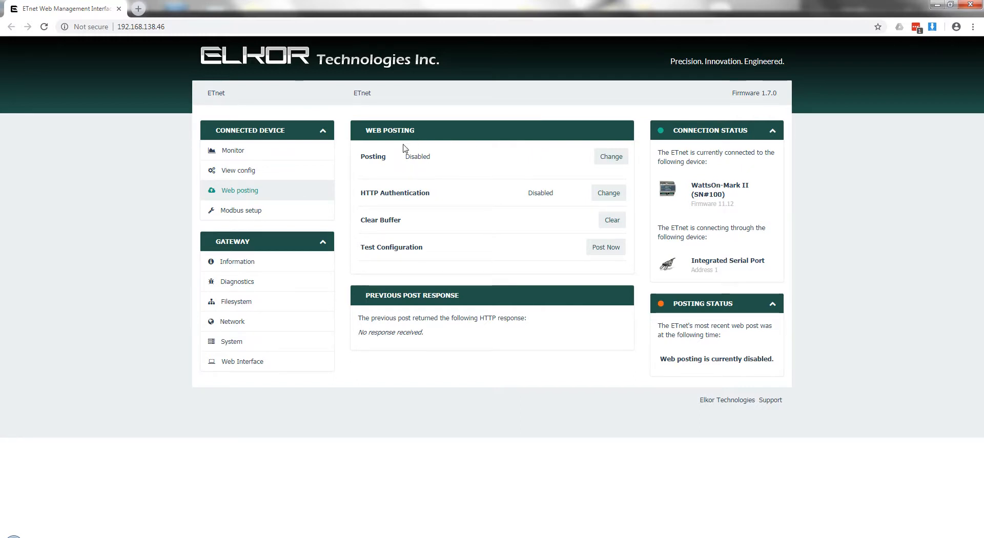
mouse_move(394, 158)
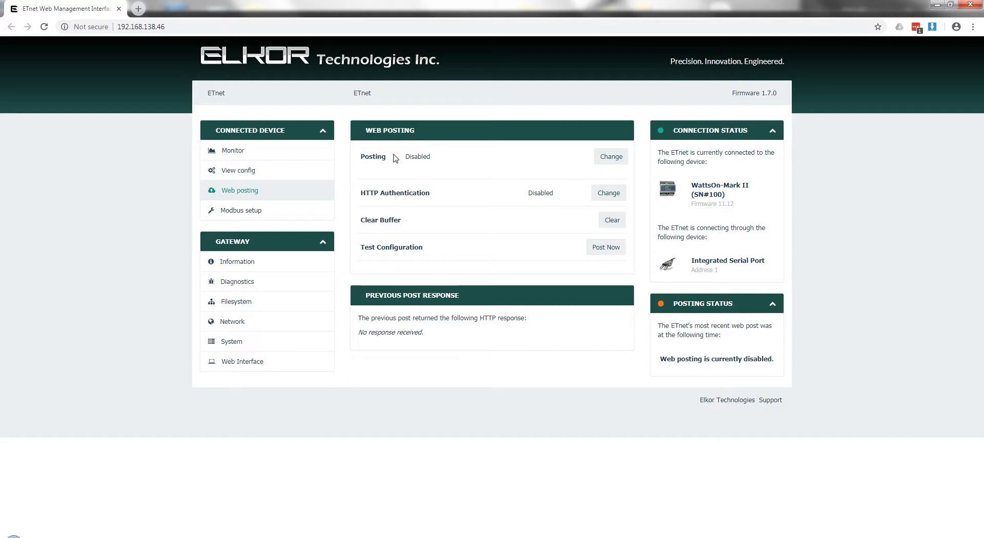
mouse_move(541, 173)
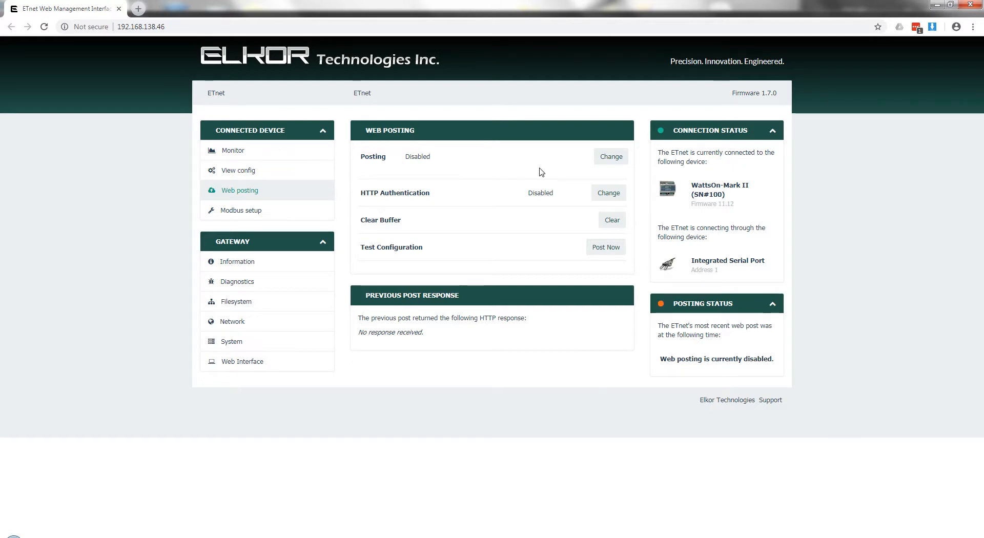
left_click(609, 156)
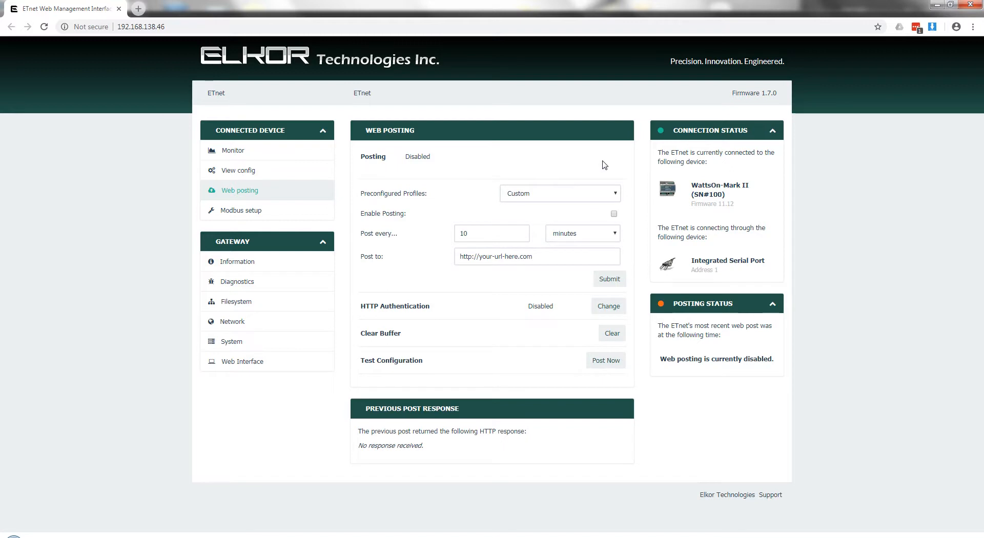
mouse_move(588, 197)
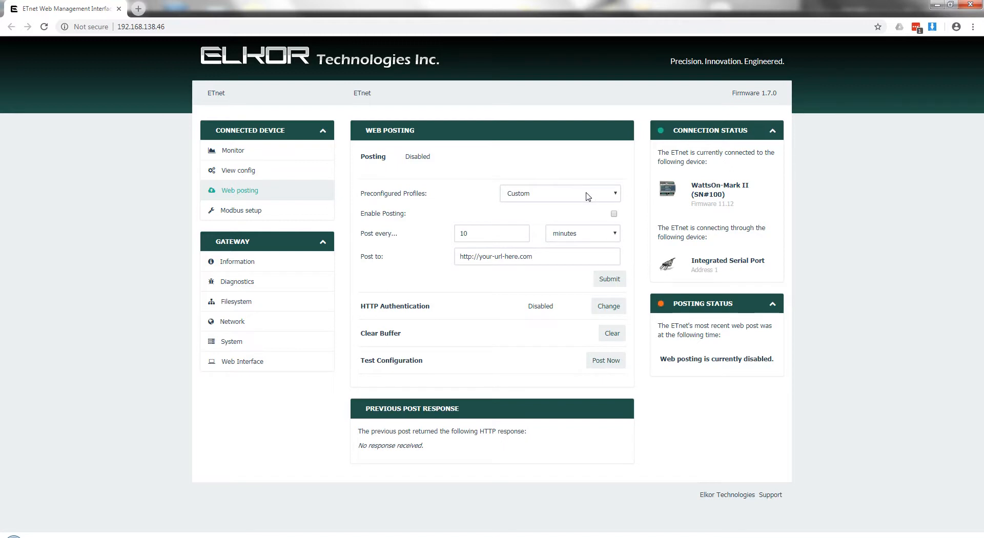
left_click(559, 193)
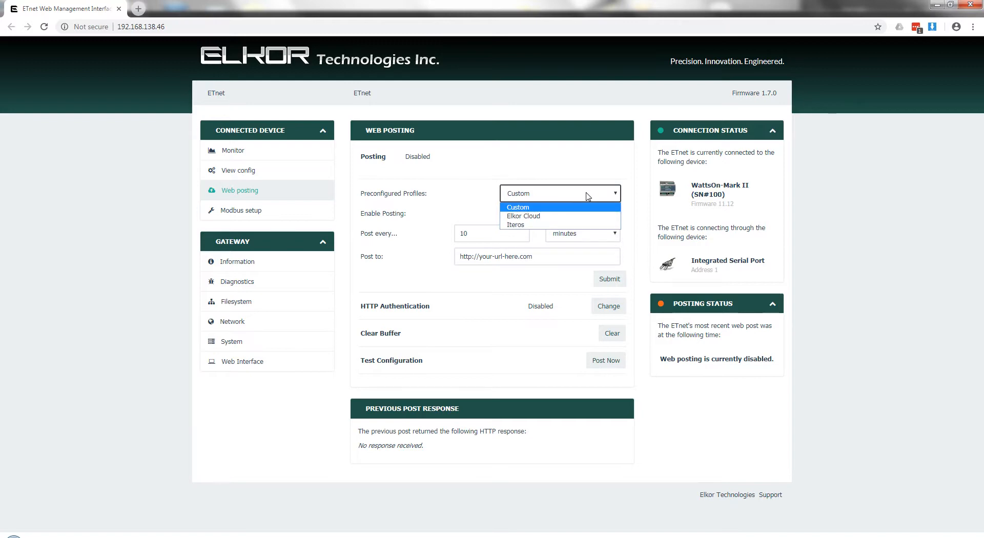
mouse_move(570, 215)
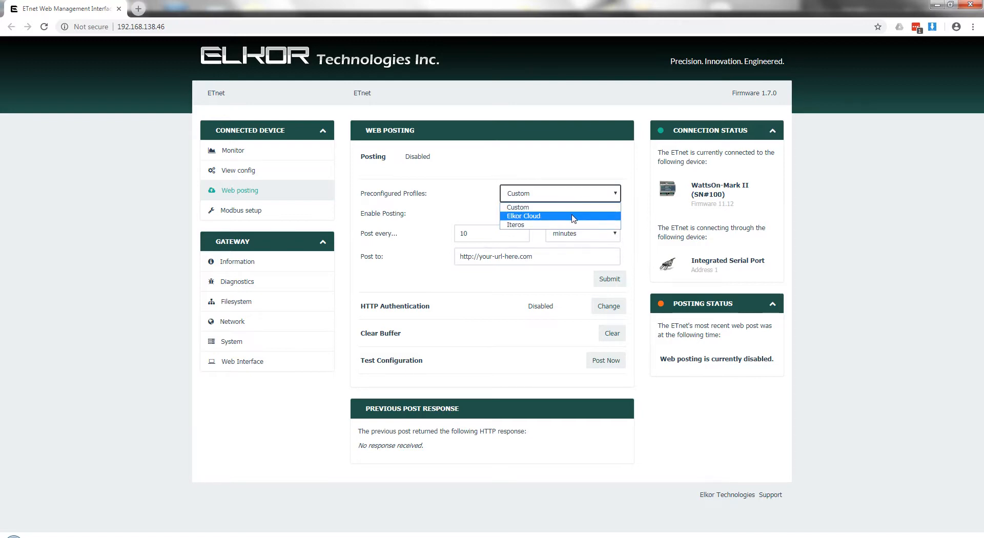
left_click(522, 215)
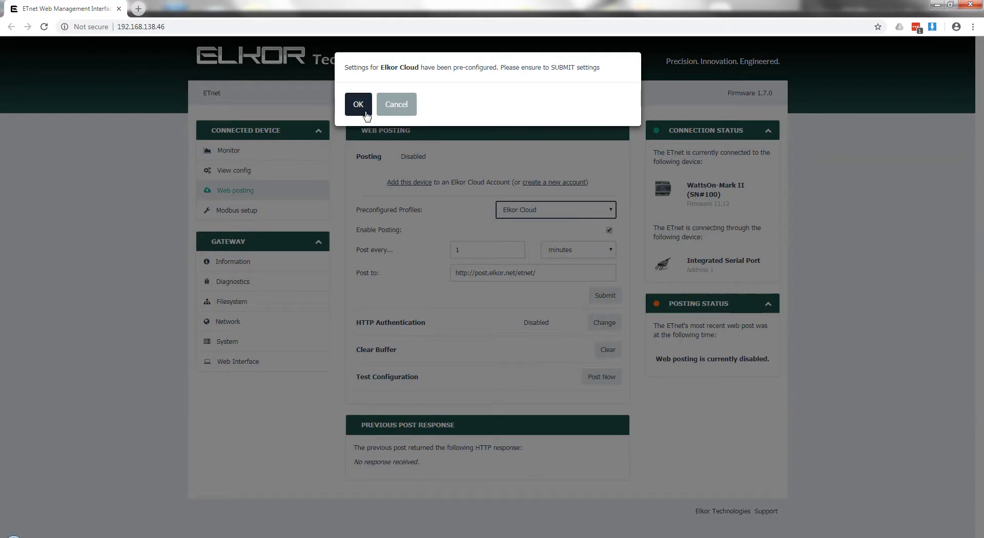
left_click(358, 104)
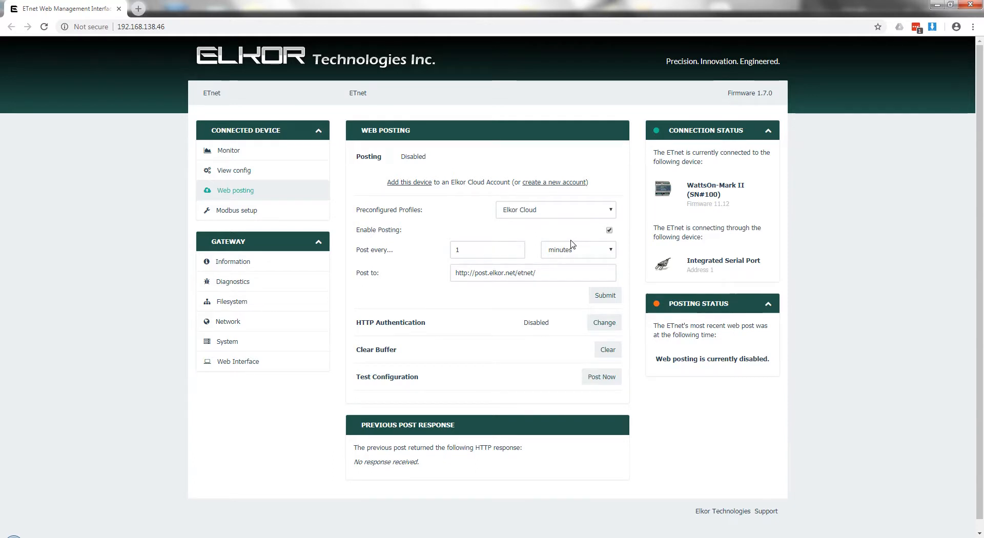
mouse_move(620, 245)
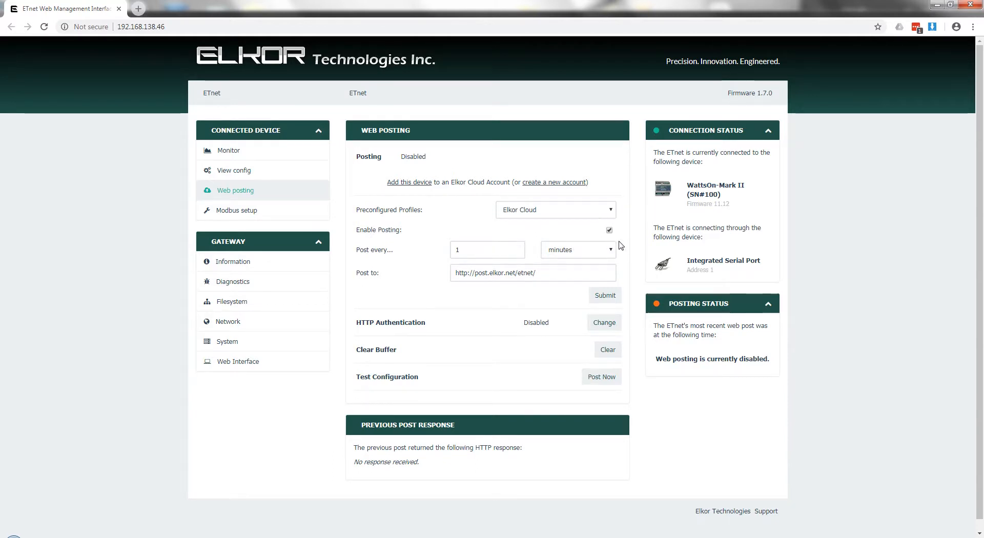
mouse_move(434, 249)
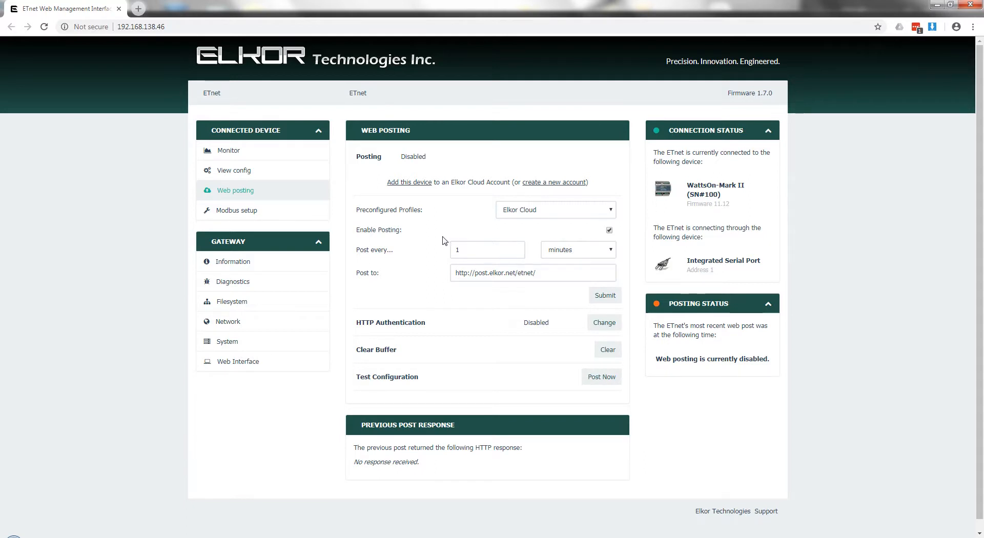
mouse_move(443, 242)
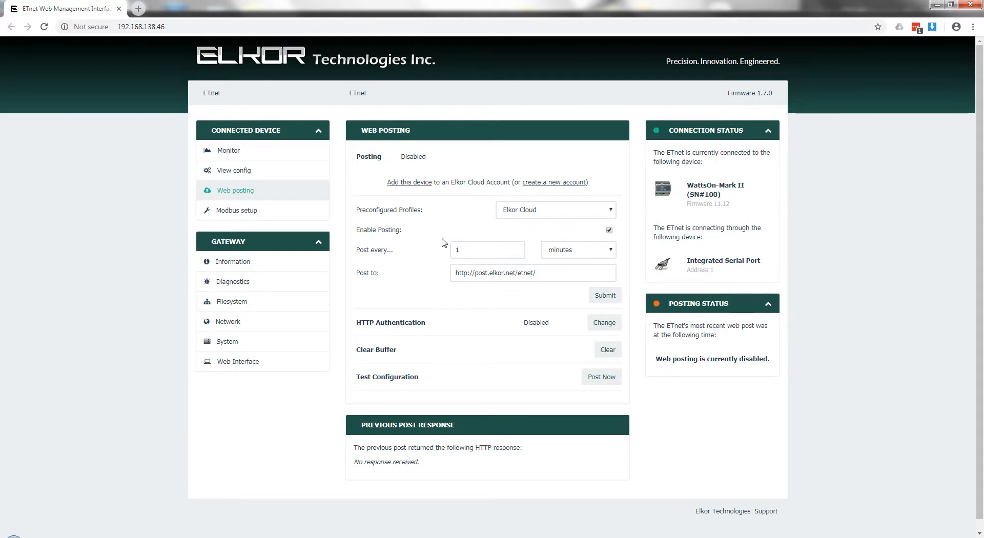
mouse_move(570, 303)
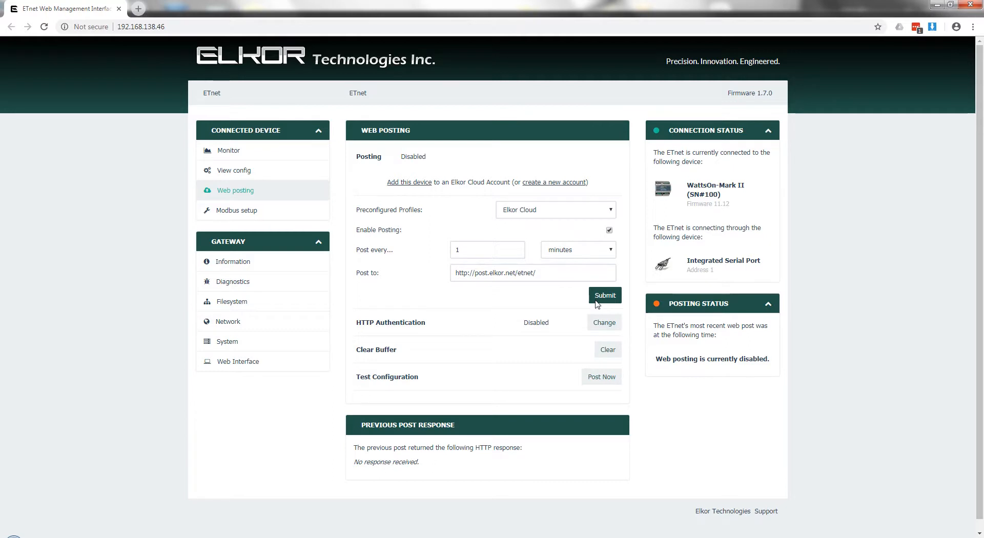
Save the posting settings and send a test post that returns HTTP 200 OK.
left_click(603, 295)
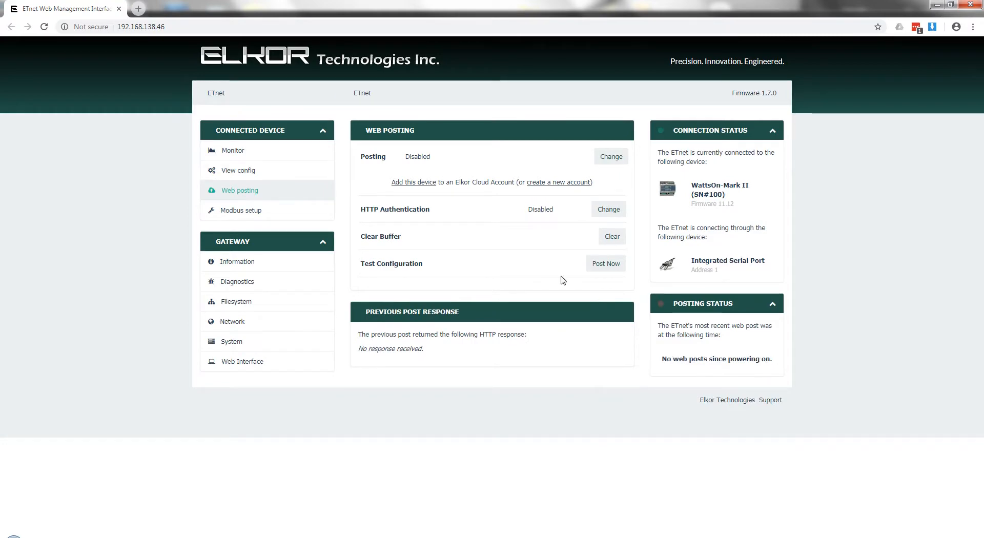
left_click(604, 263)
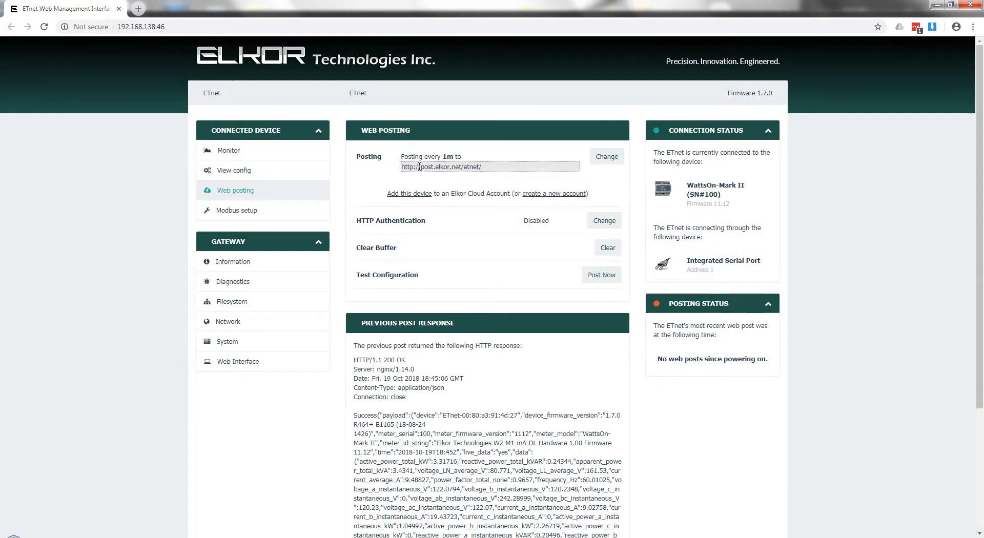
left_click(599, 275)
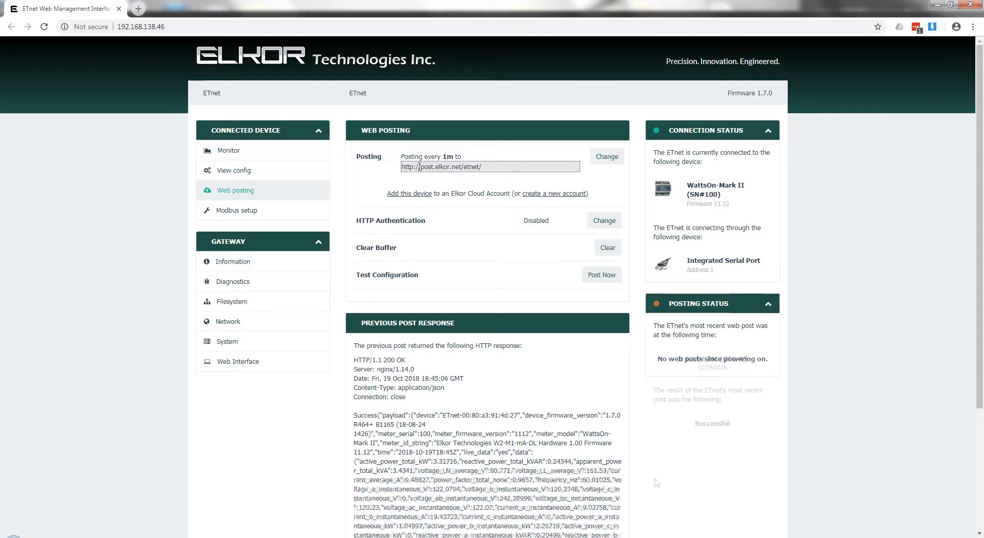
left_click(600, 275)
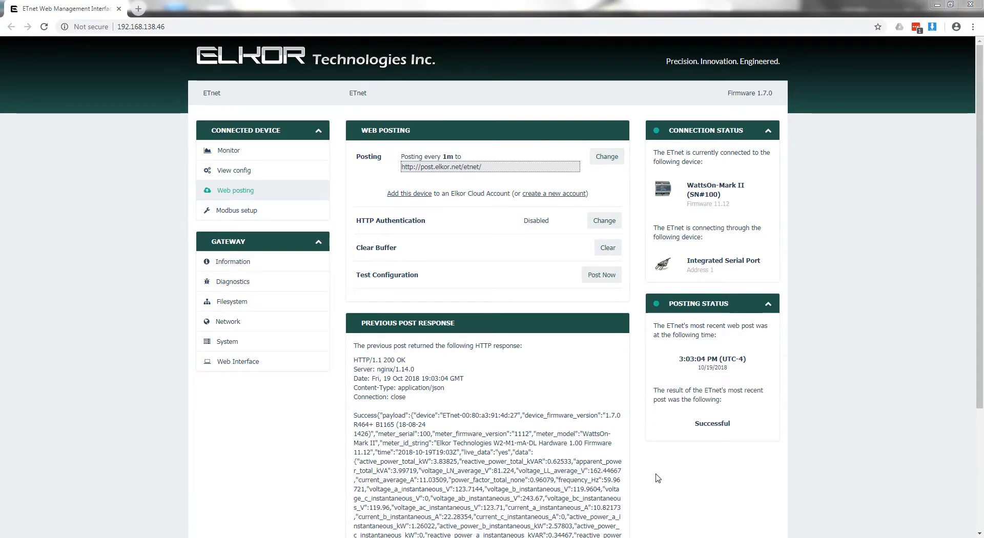
mouse_move(694, 334)
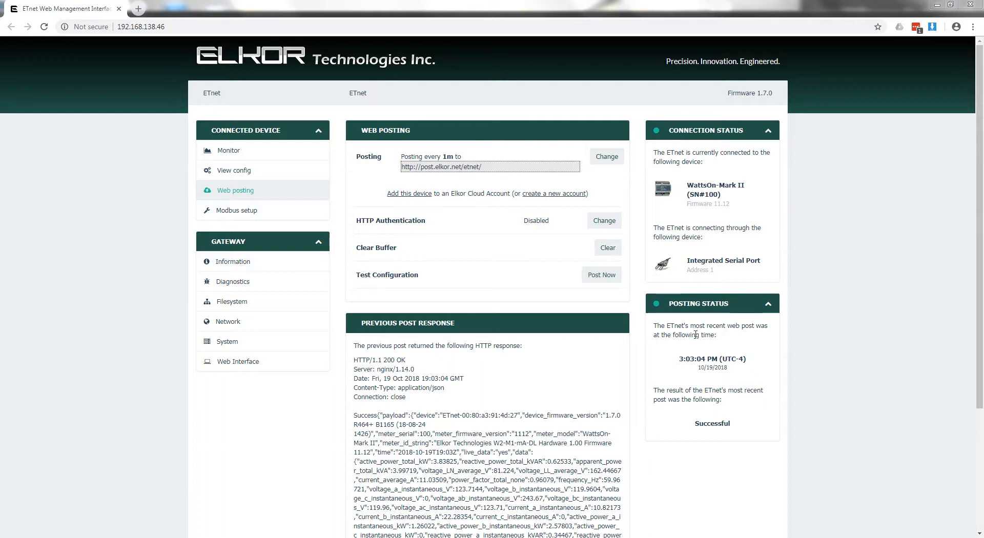
mouse_move(655, 382)
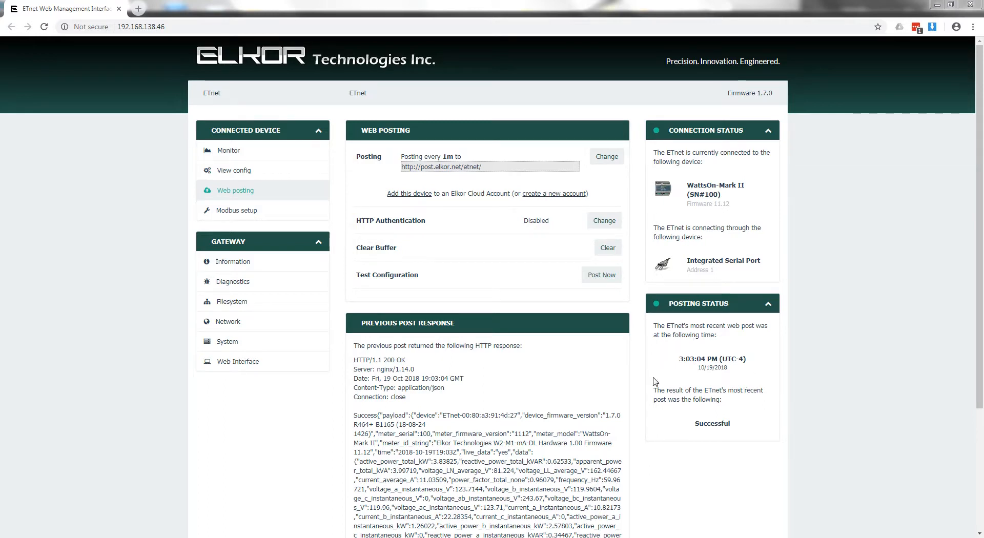
mouse_move(685, 438)
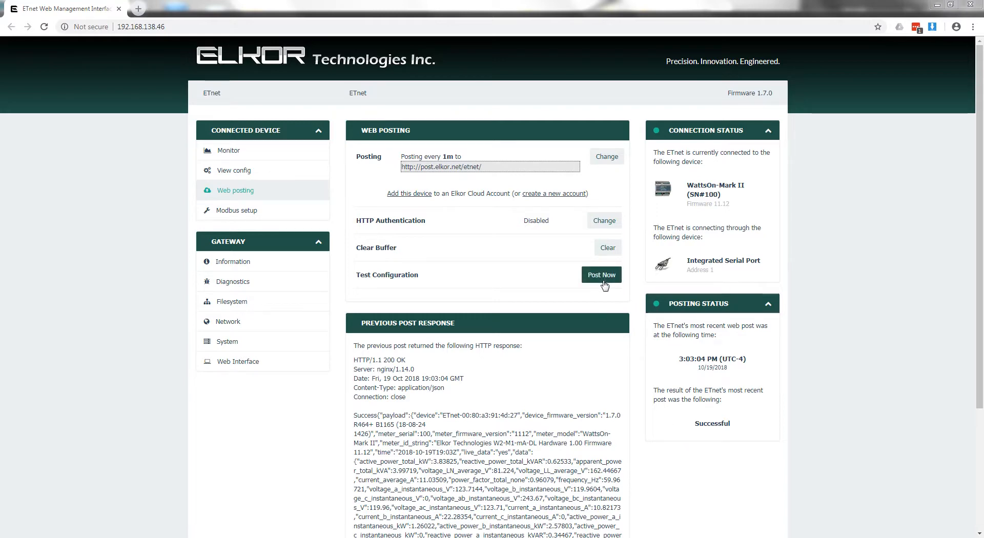
Scroll through the Previous Post Response panel to read the WattsOn-Mark II JSON payload.
scroll("down", 3)
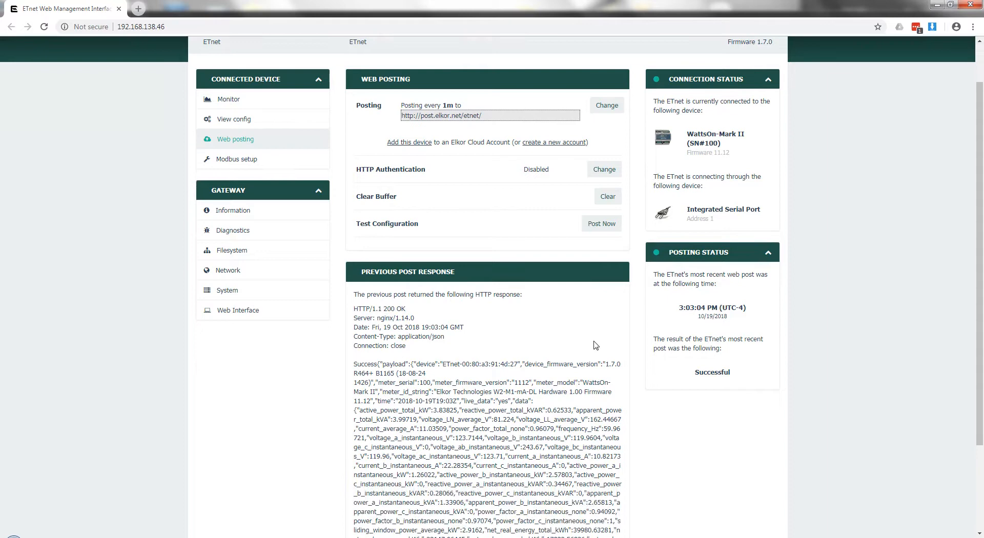
scroll("down", 3)
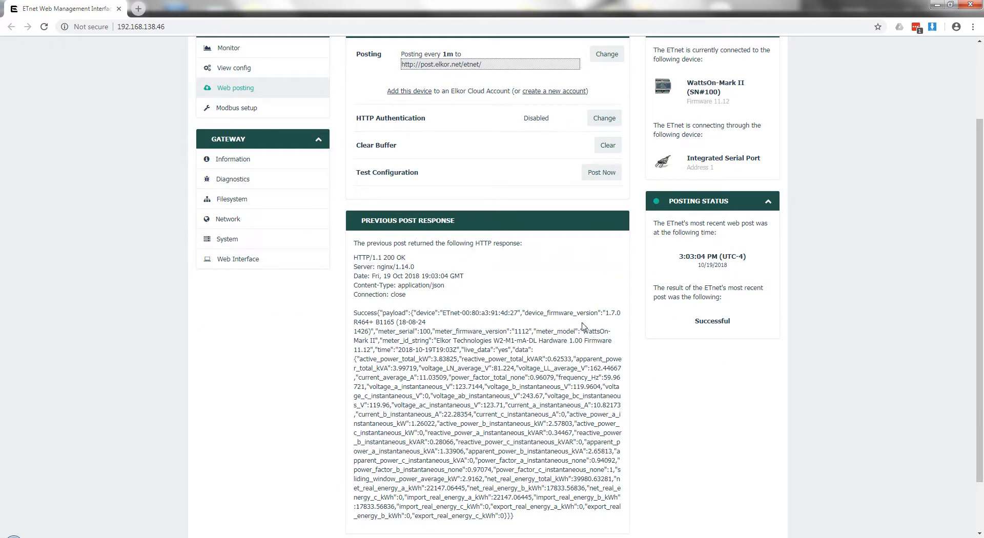
scroll("down", 3)
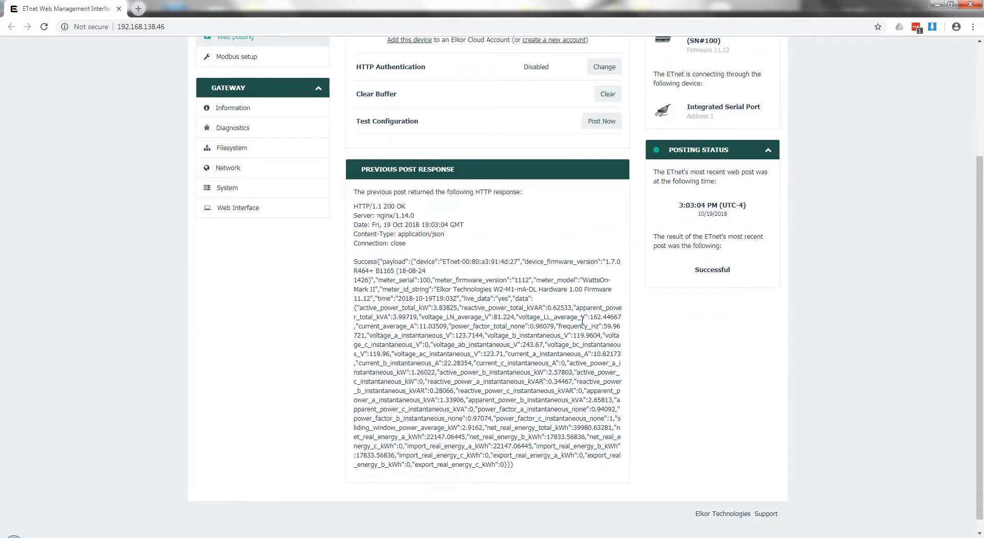
mouse_move(567, 322)
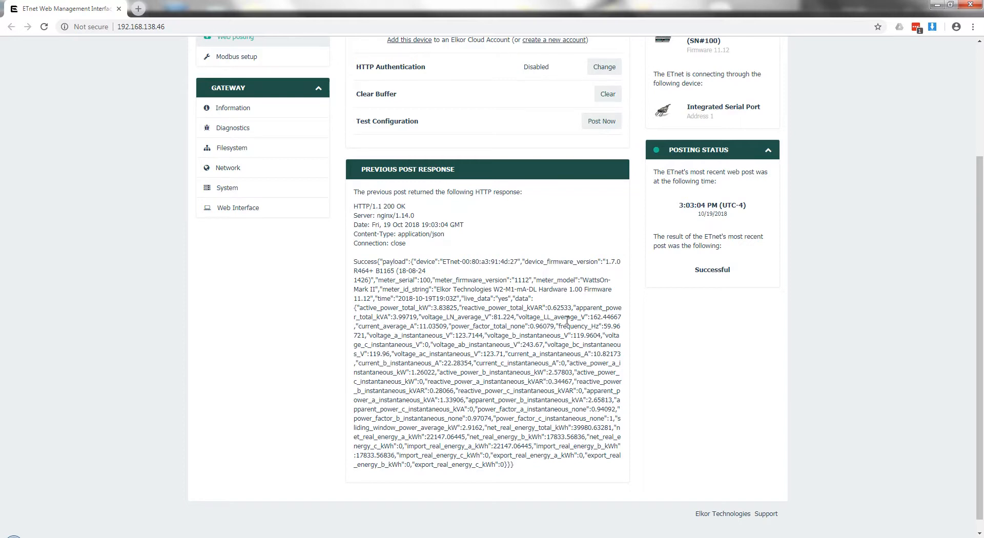
mouse_move(378, 269)
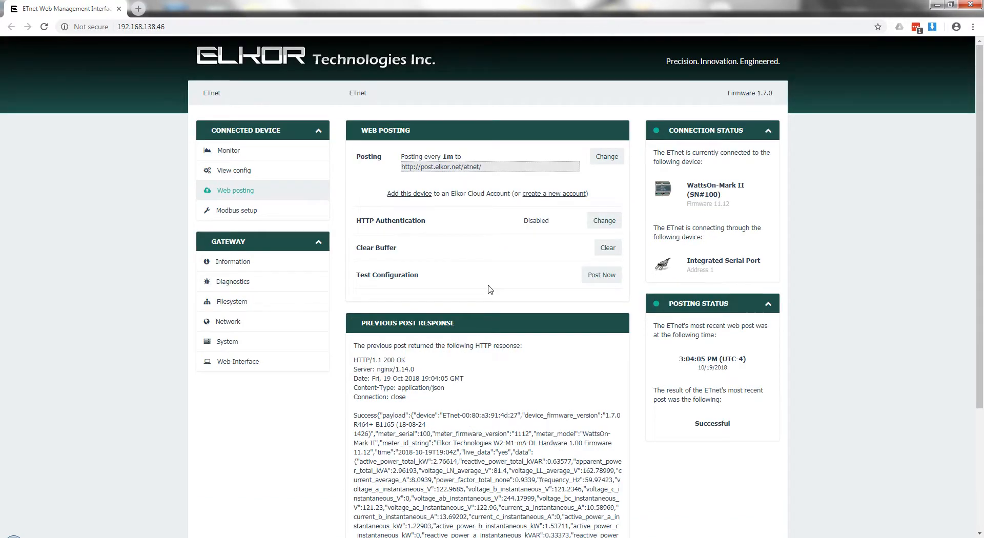
mouse_move(409, 193)
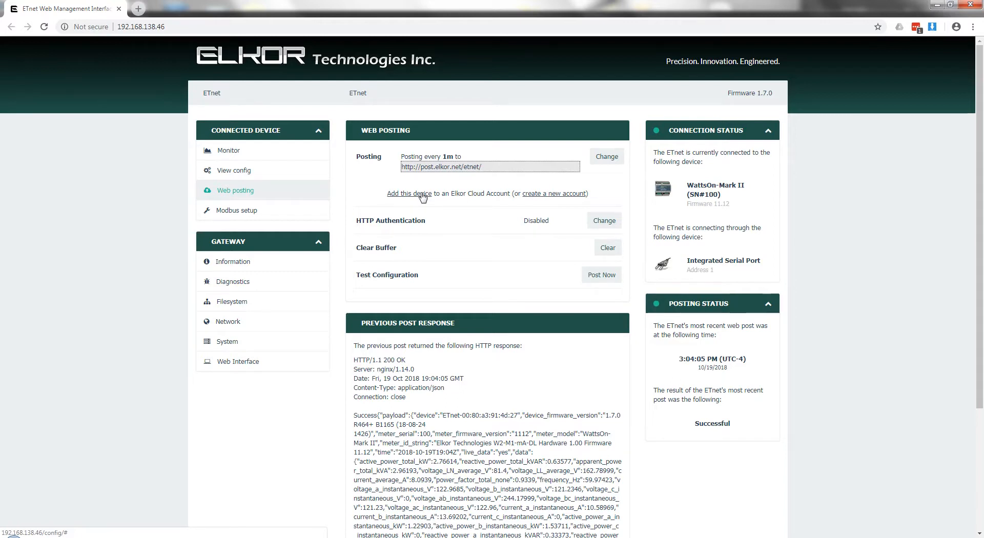
mouse_move(541, 205)
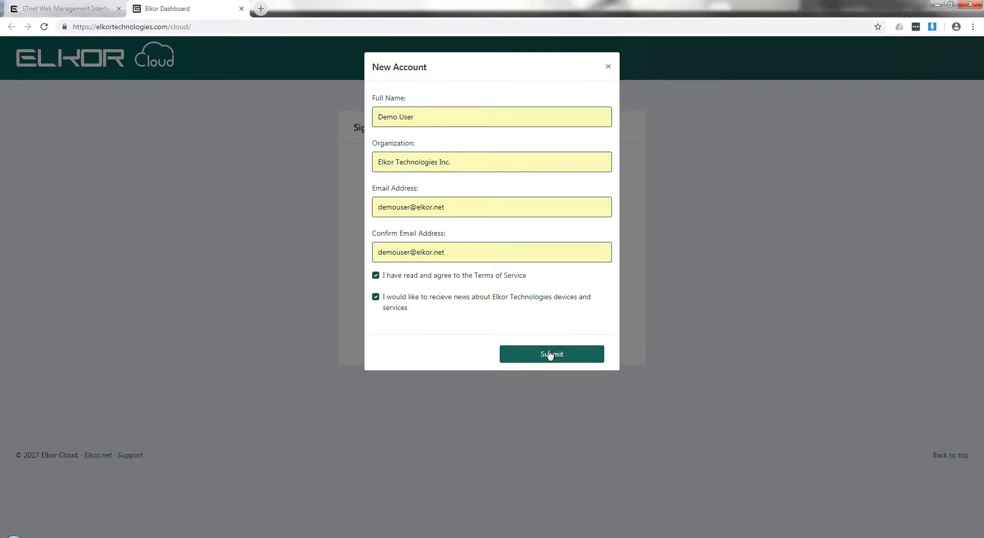
Submit the new Elkor Cloud account registration for Elkor Technologies Inc.
left_click(551, 354)
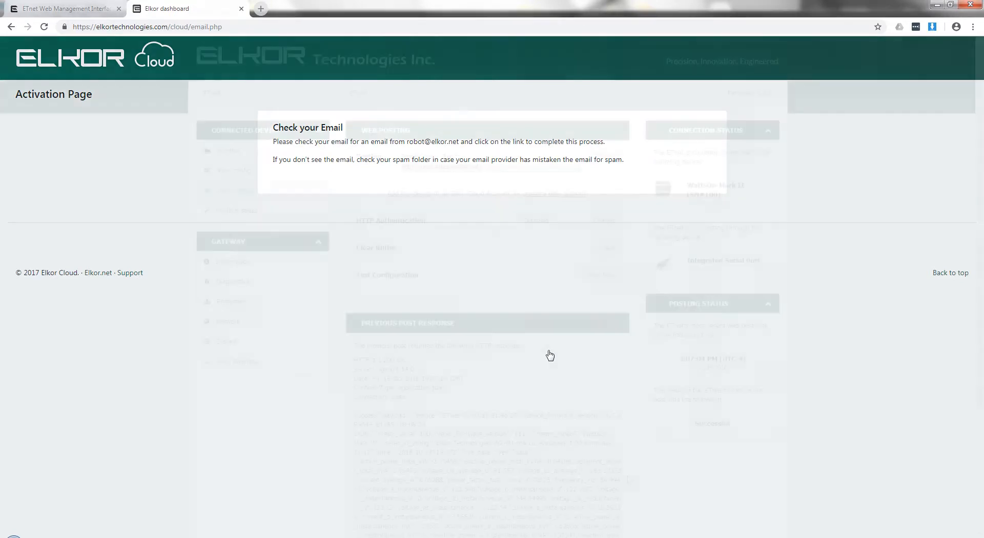
Switch back to the ETnet Web posting tab while the account awaits email activation.
left_click(240, 8)
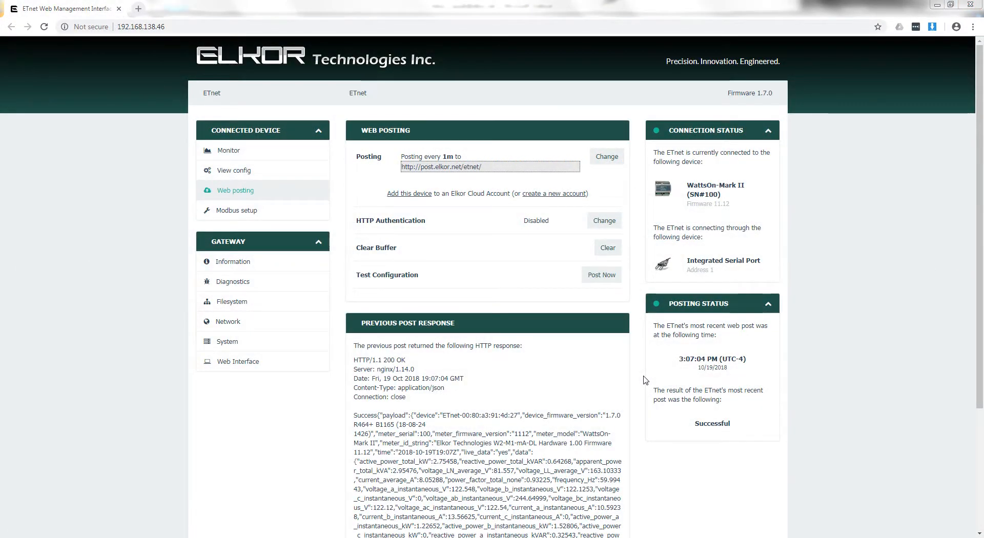
mouse_move(433, 221)
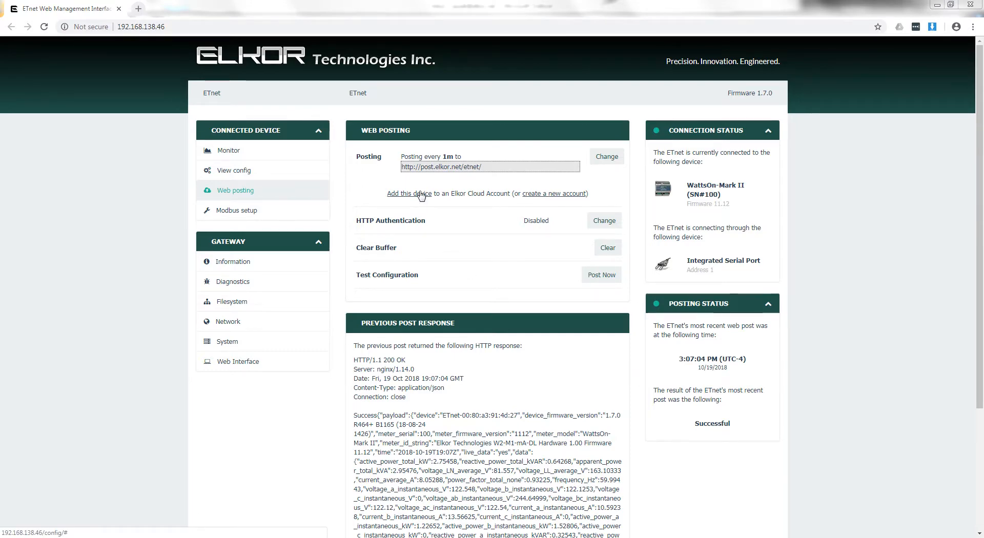
Add the gateway to the cloud account named 'Elkor HQ' with the Toronto timezone.
left_click(409, 193)
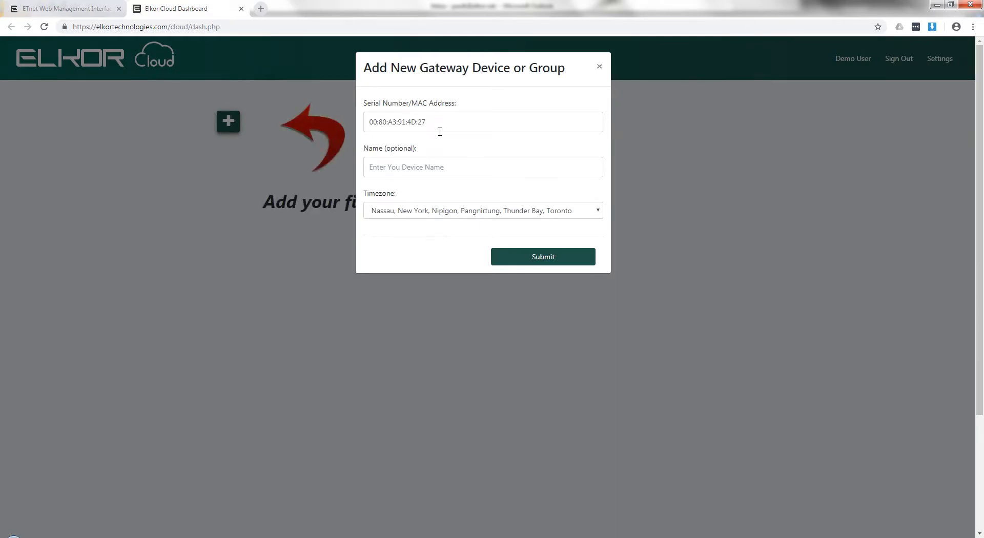
mouse_move(457, 145)
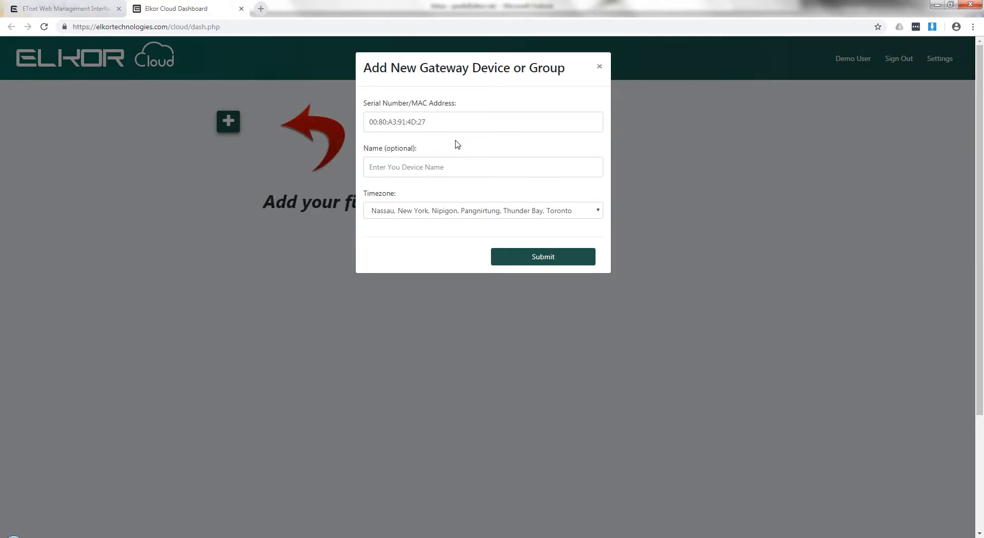
mouse_move(464, 137)
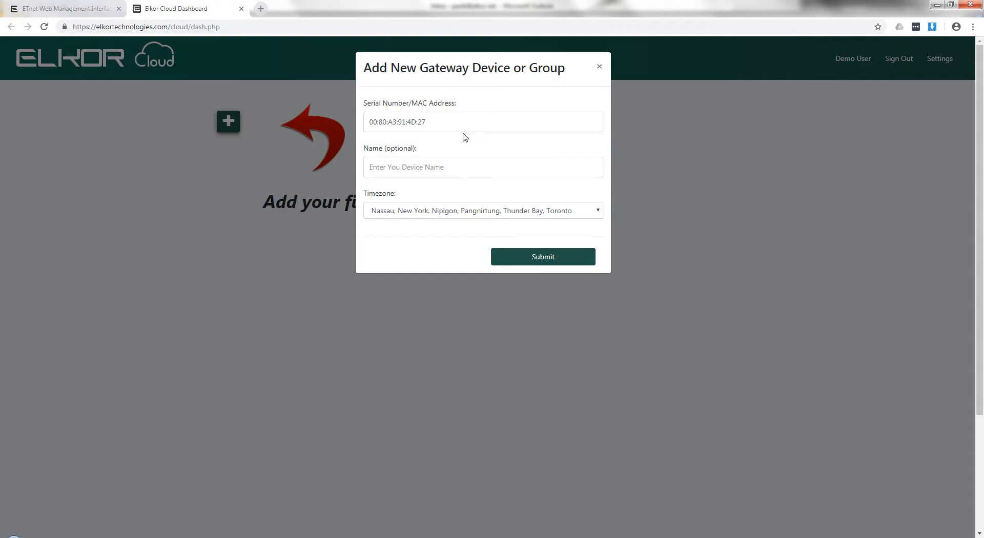
left_click(483, 167)
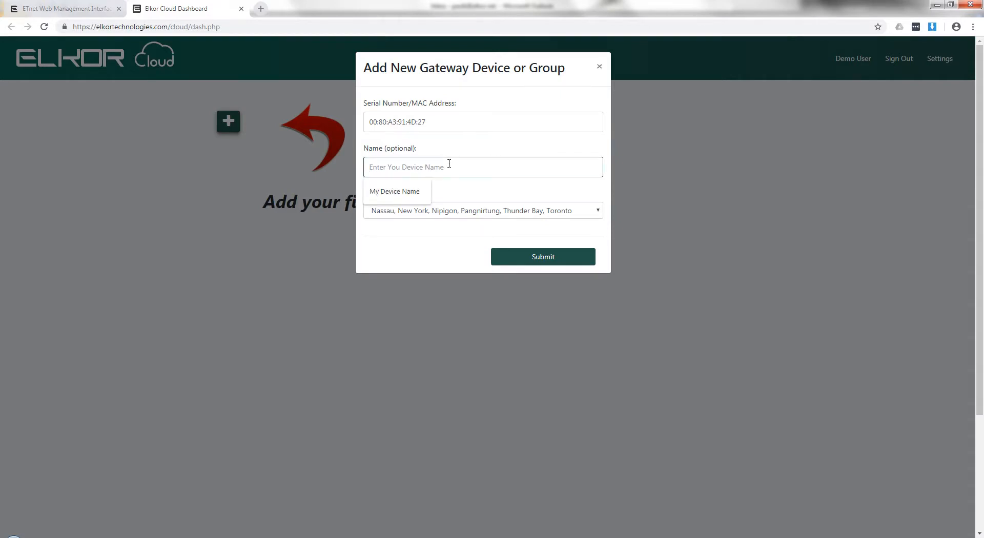
type("Elkor")
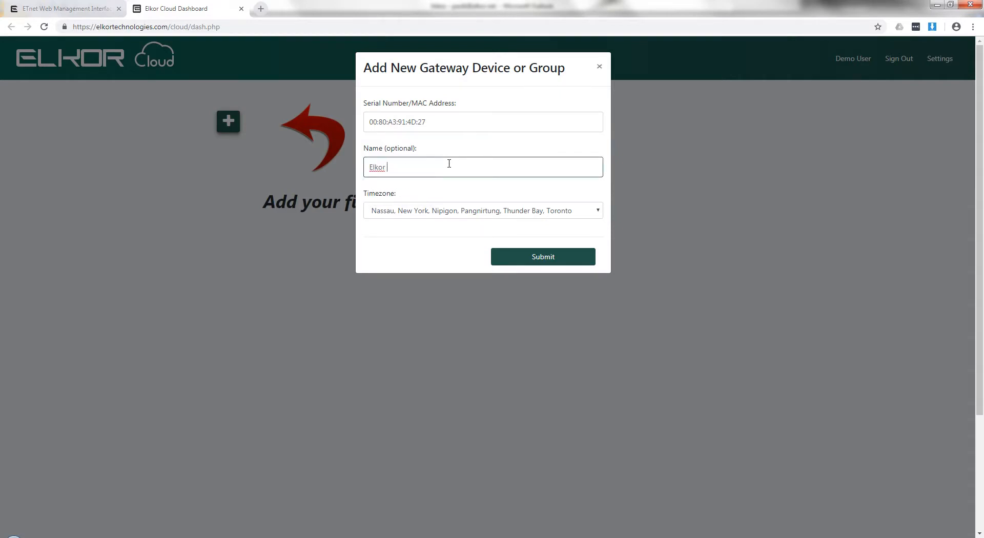
type("HQ")
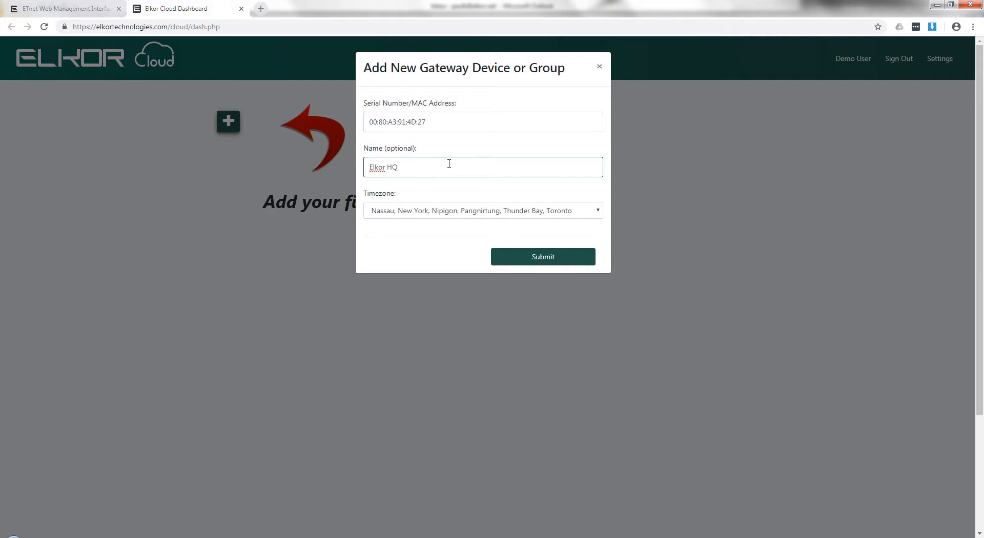
left_click(542, 256)
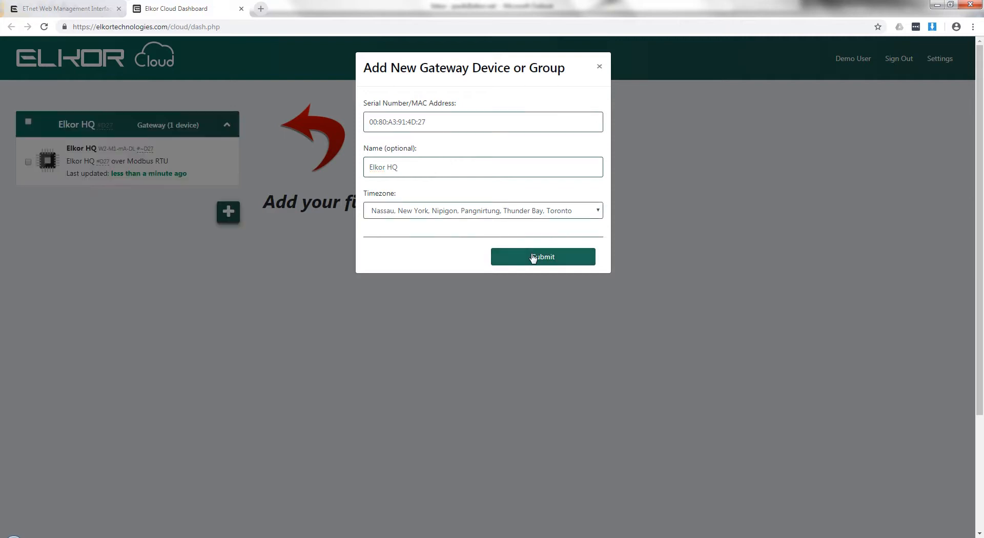
left_click(541, 256)
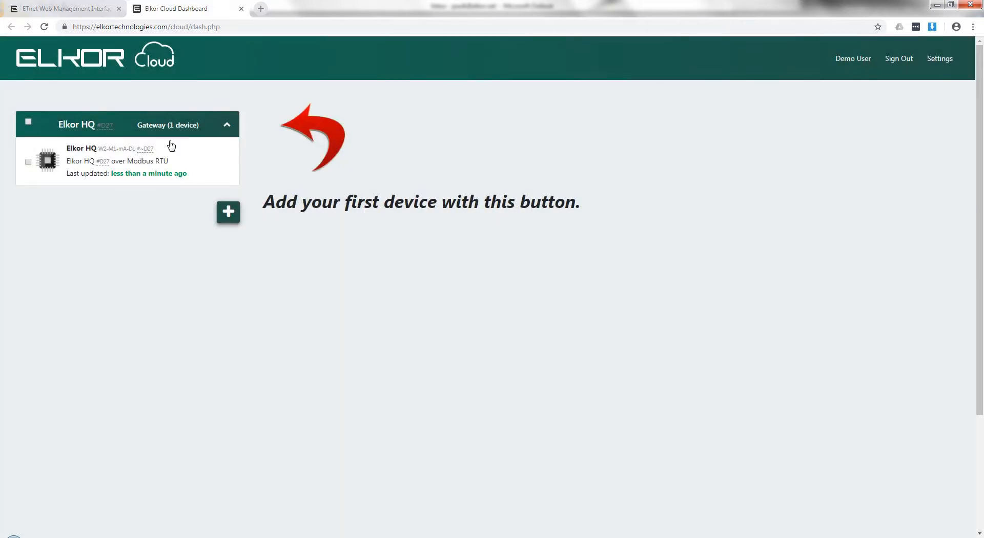
mouse_move(157, 159)
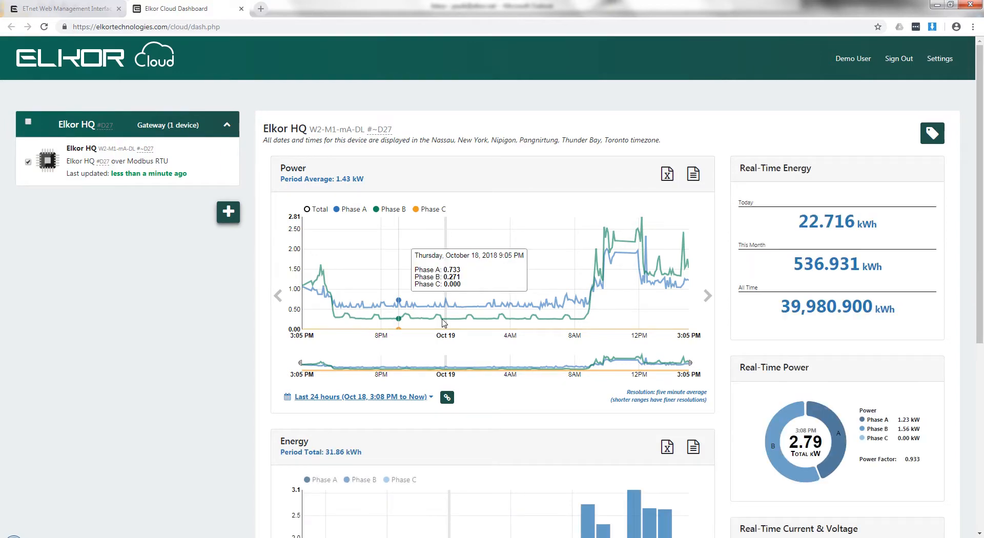
scroll("down", 3)
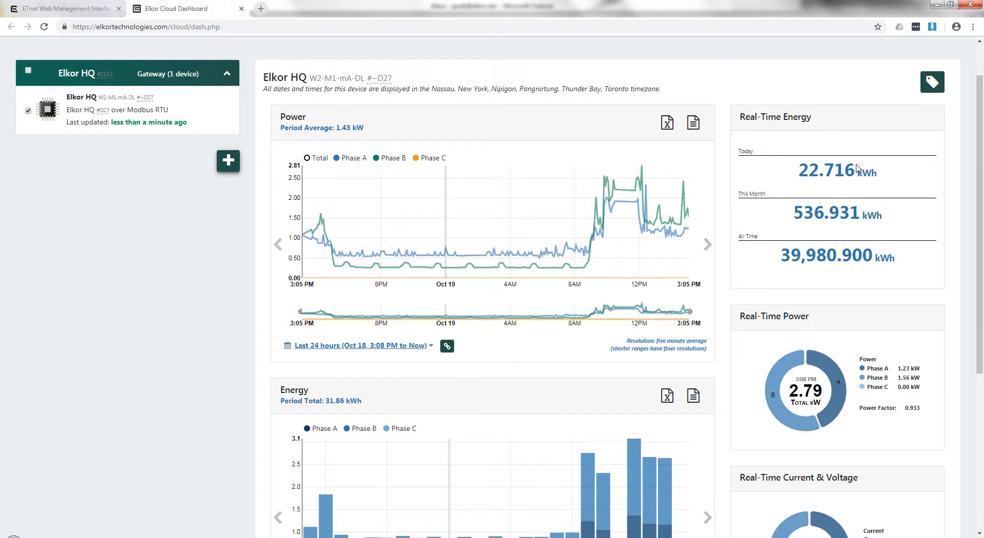
mouse_move(872, 248)
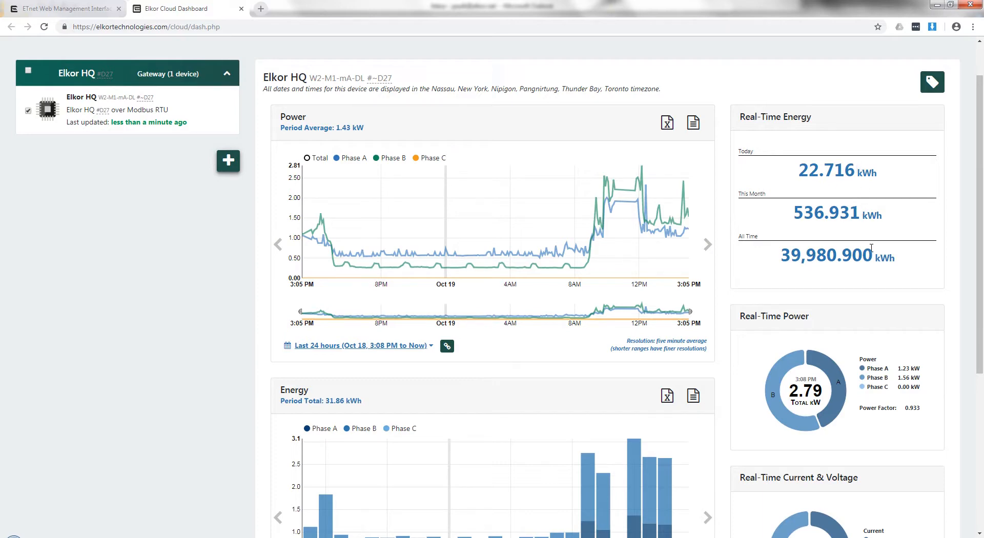
Scroll through the Elkor HQ dashboard's energy and power charts.
scroll("down", 3)
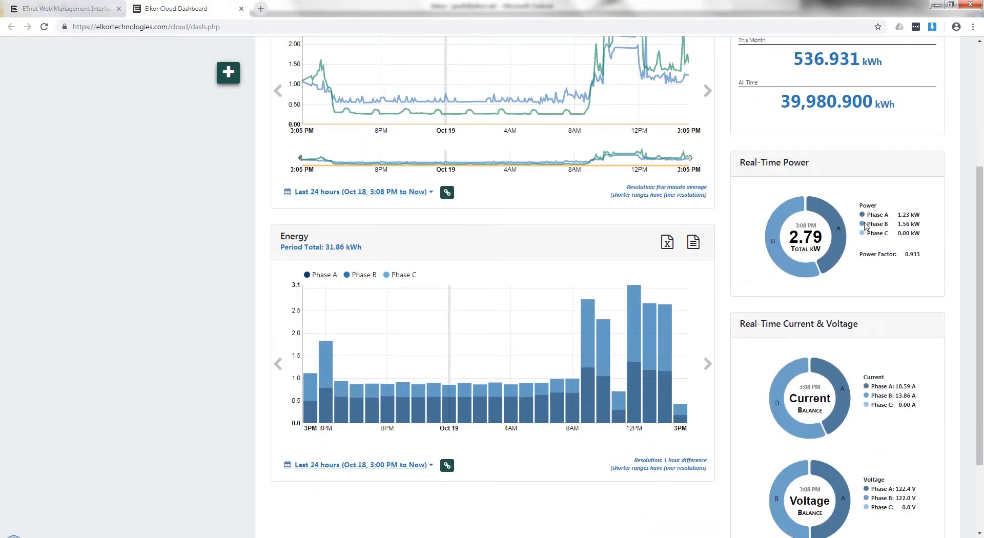
scroll("down", 3)
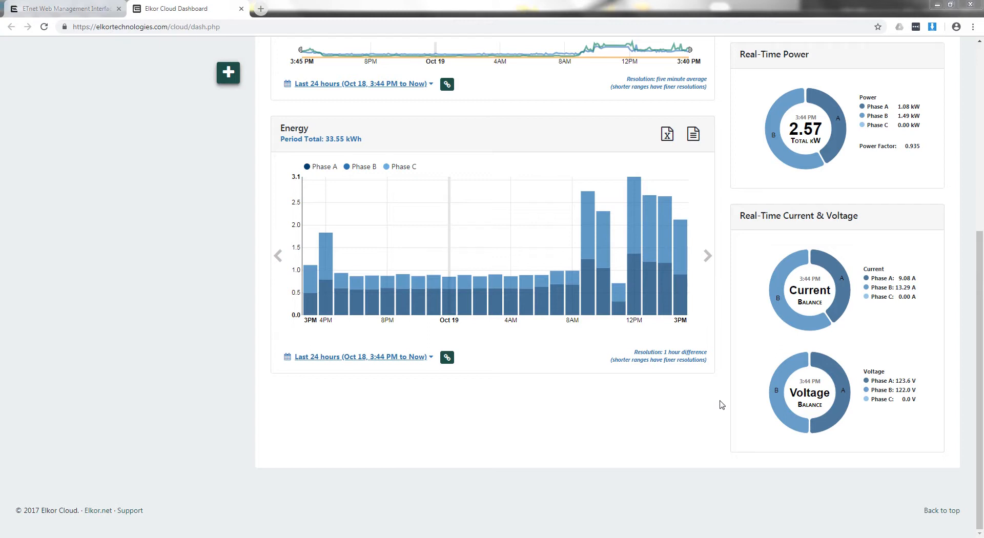
mouse_move(721, 371)
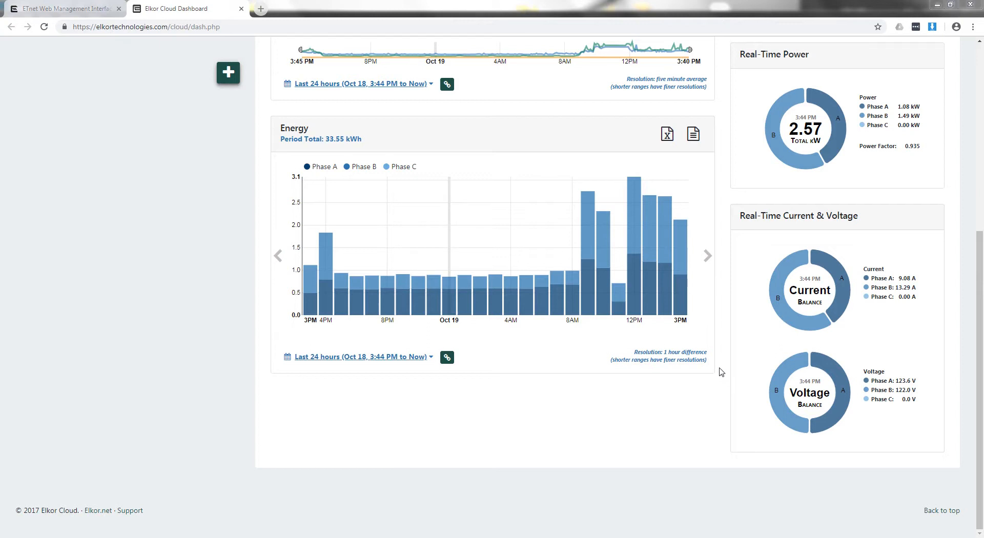
mouse_move(718, 338)
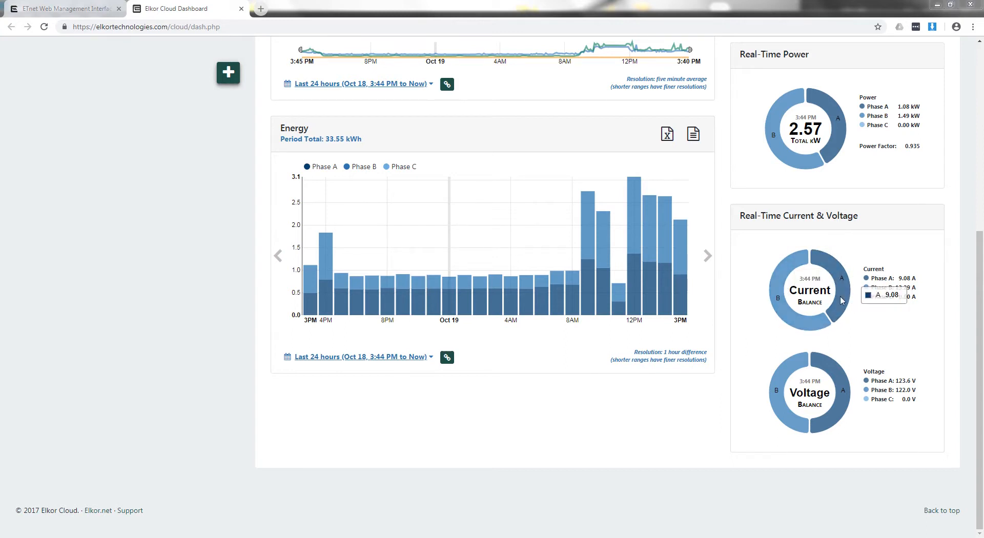
mouse_move(571, 396)
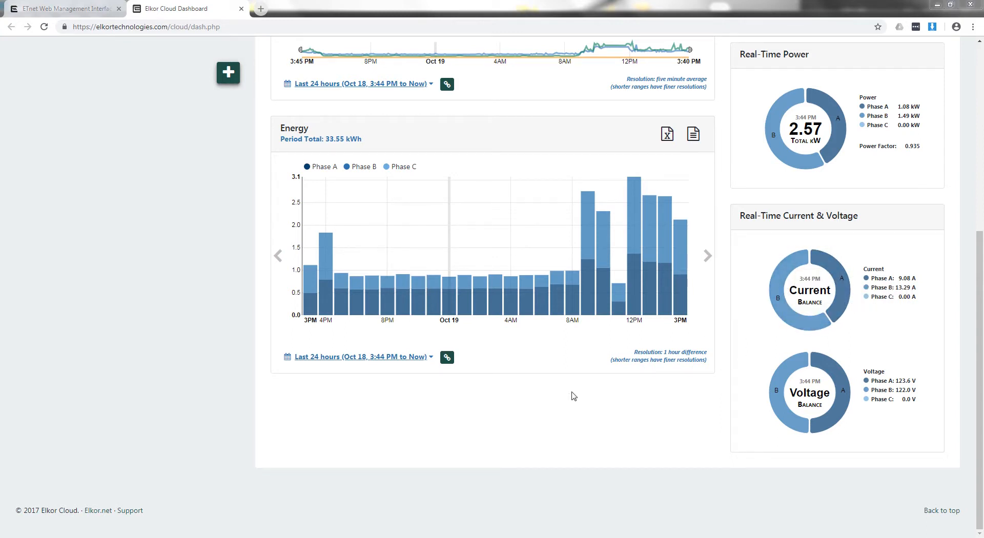
mouse_move(552, 389)
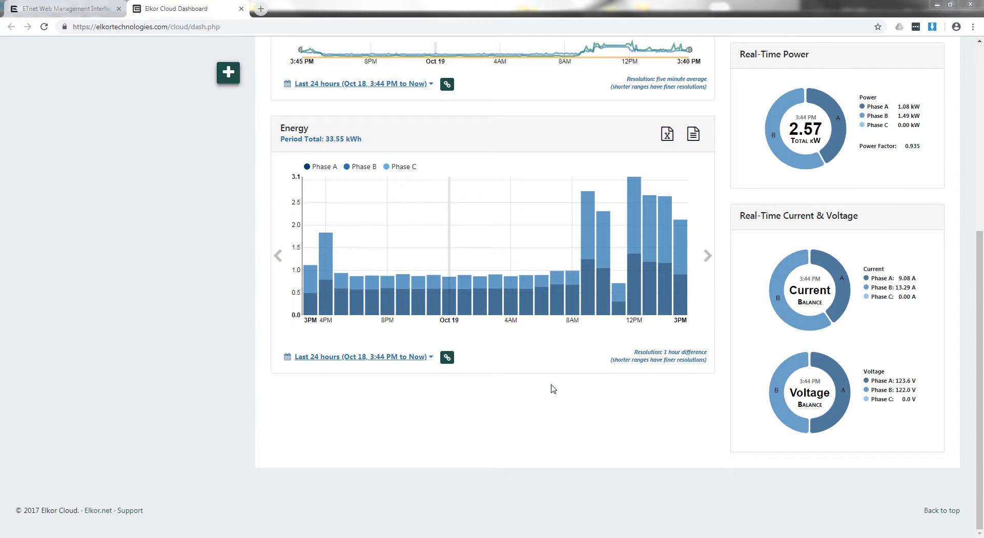
mouse_move(498, 387)
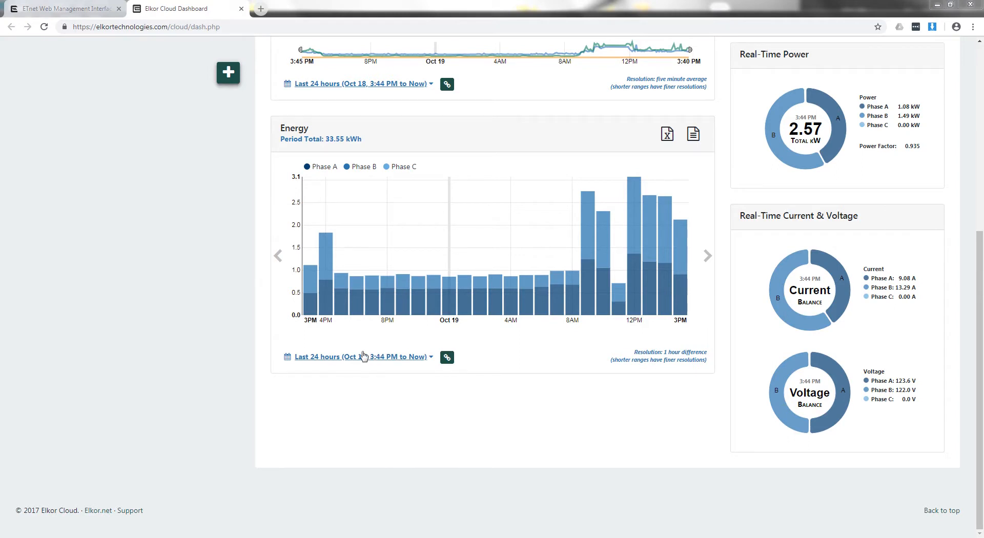
mouse_move(309, 305)
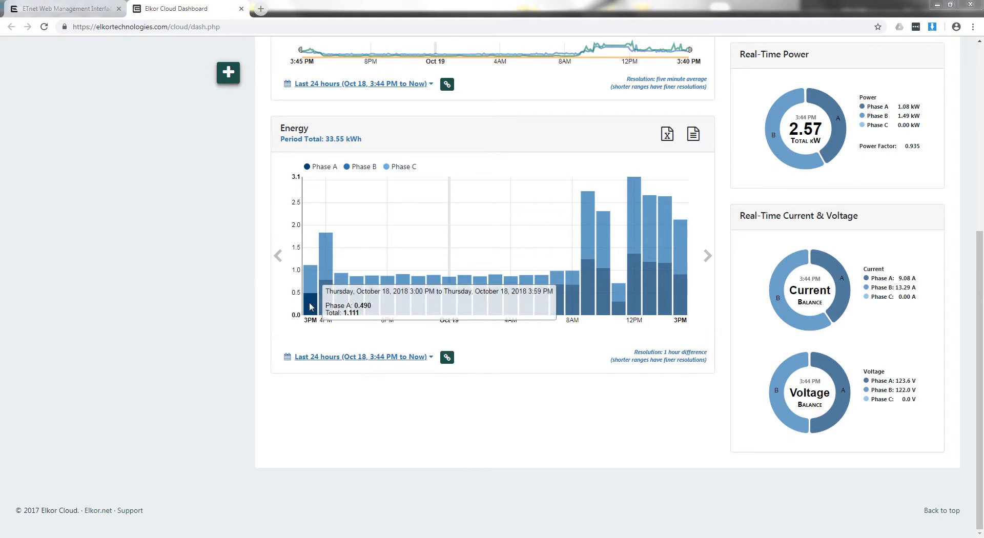
mouse_move(325, 295)
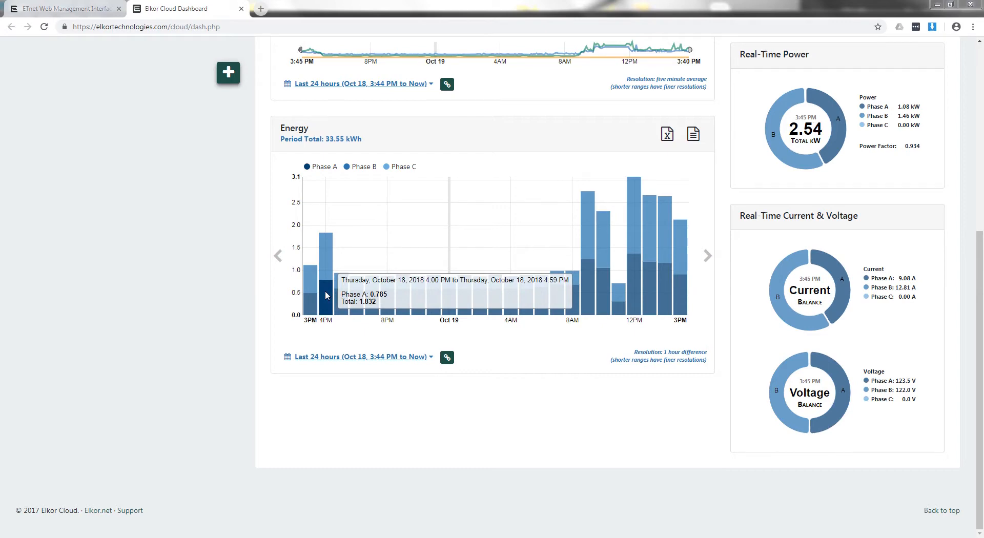
mouse_move(240, 312)
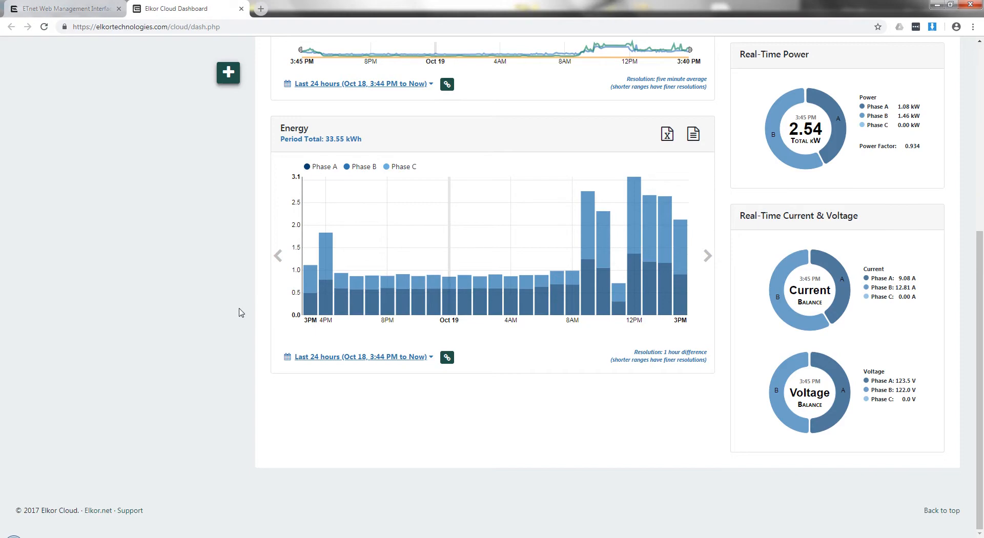
scroll("up", 3)
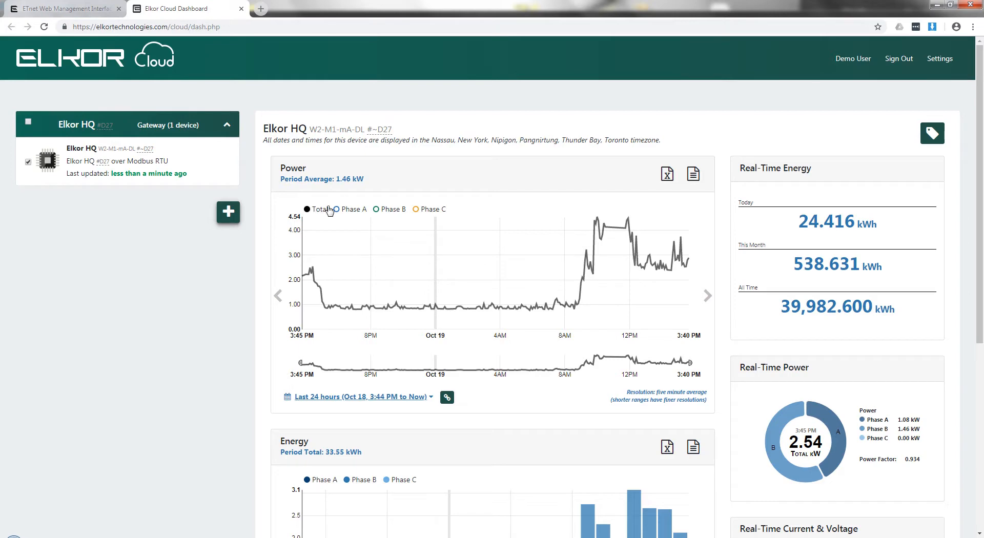
Turn Phase A, B and C back on so they plot alongside the total.
left_click(336, 209)
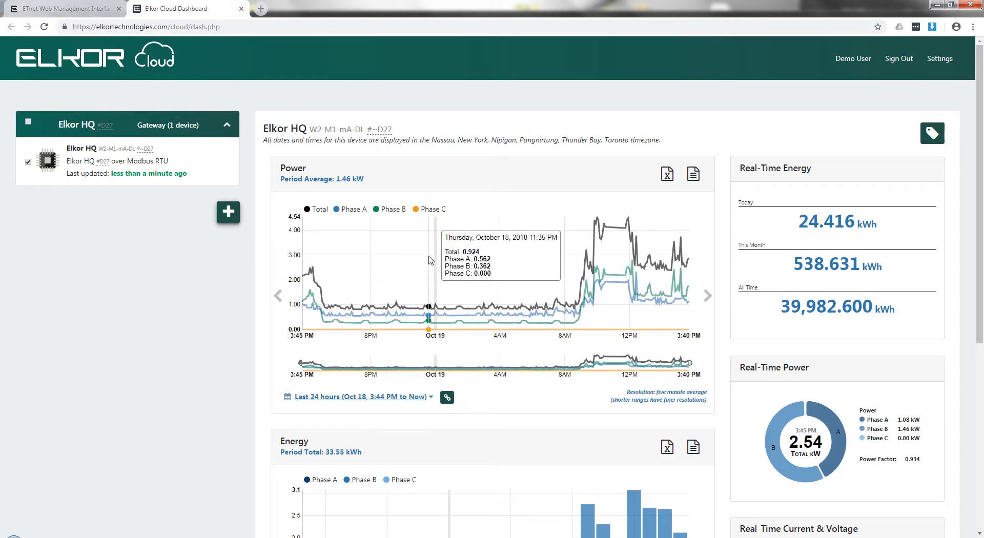
scroll("down", 3)
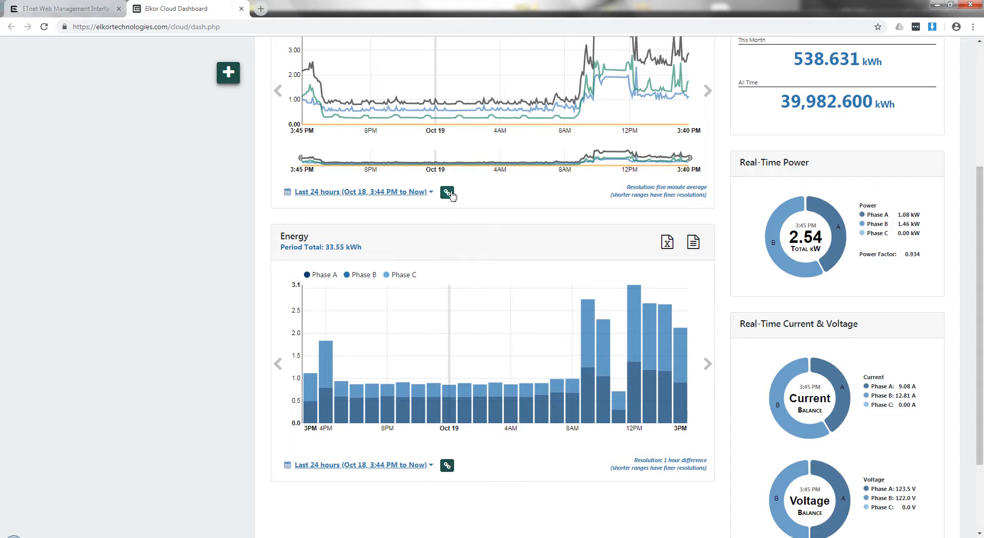
Link both graphs and set a custom date range from October 2 to October 17.
left_click(447, 191)
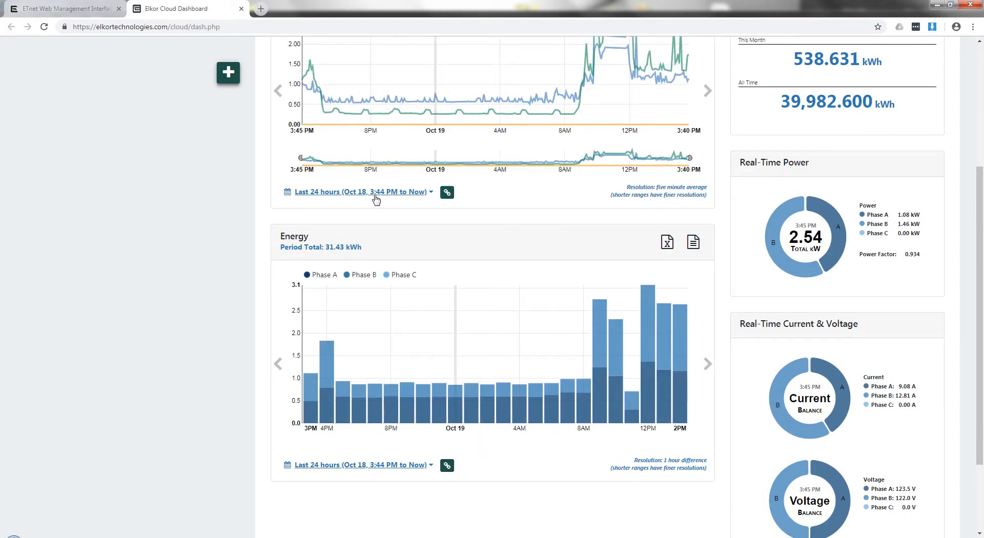
left_click(361, 192)
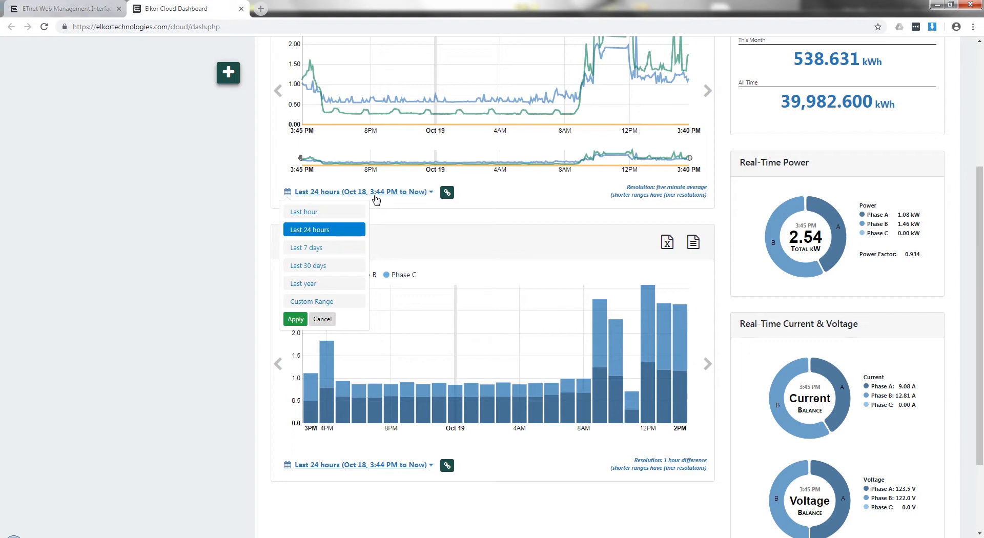
mouse_move(304, 211)
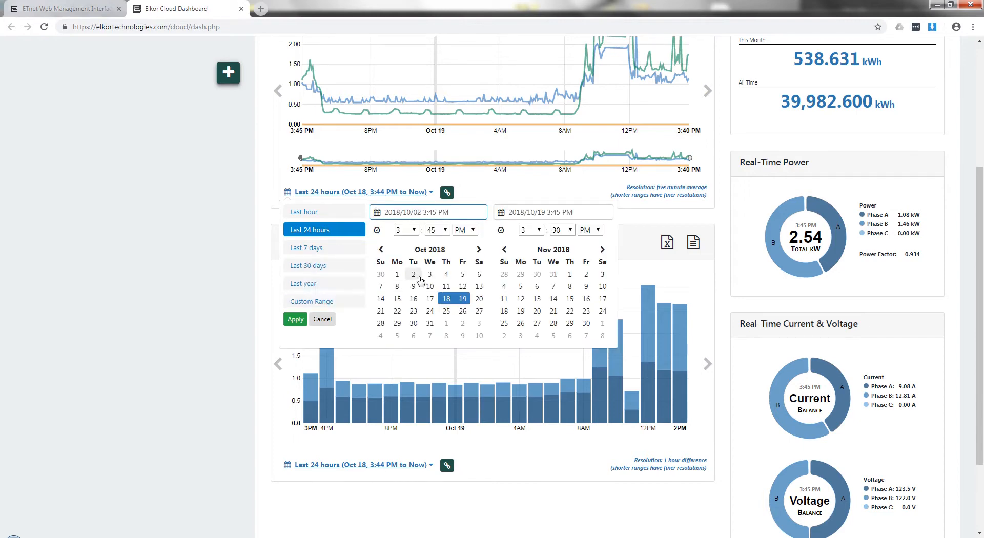
left_click(430, 299)
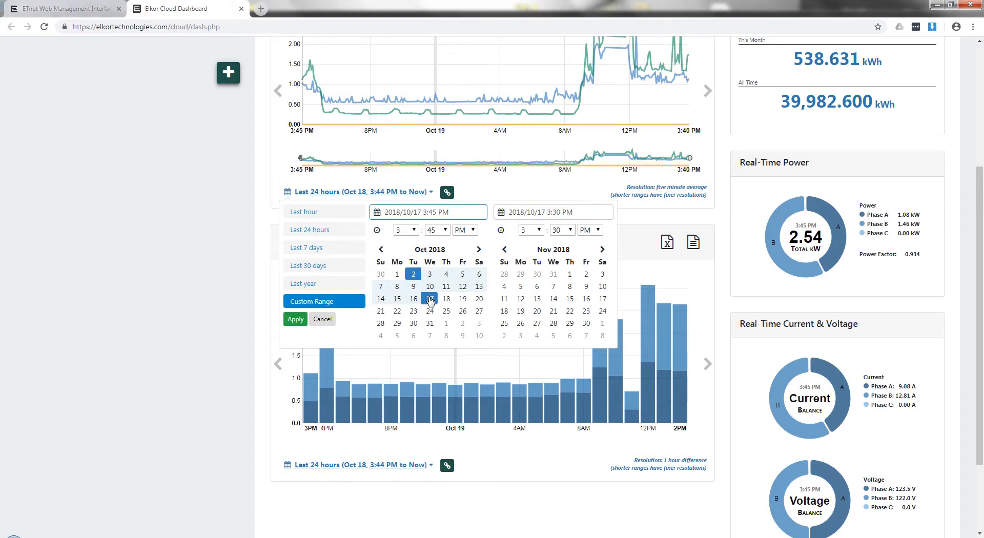
left_click(295, 319)
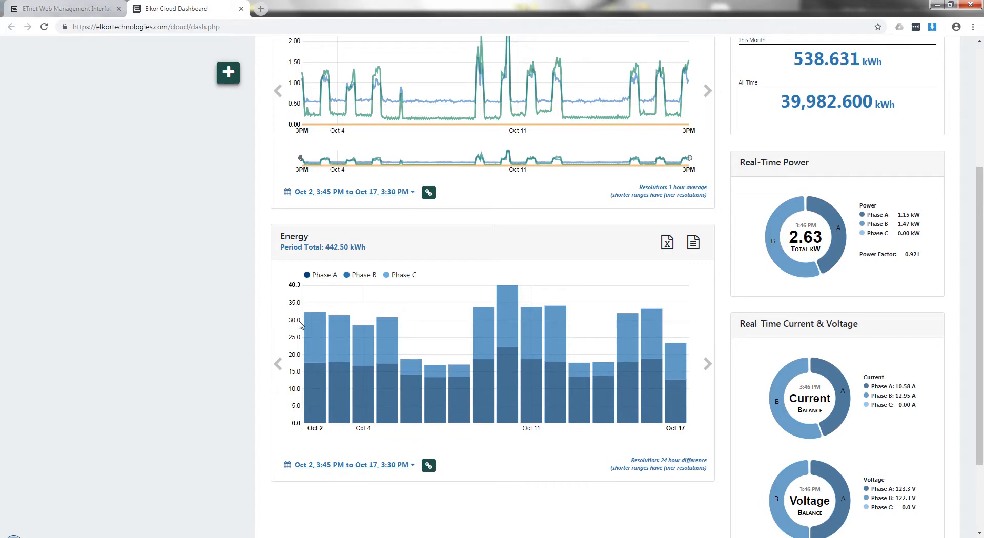
mouse_move(708, 476)
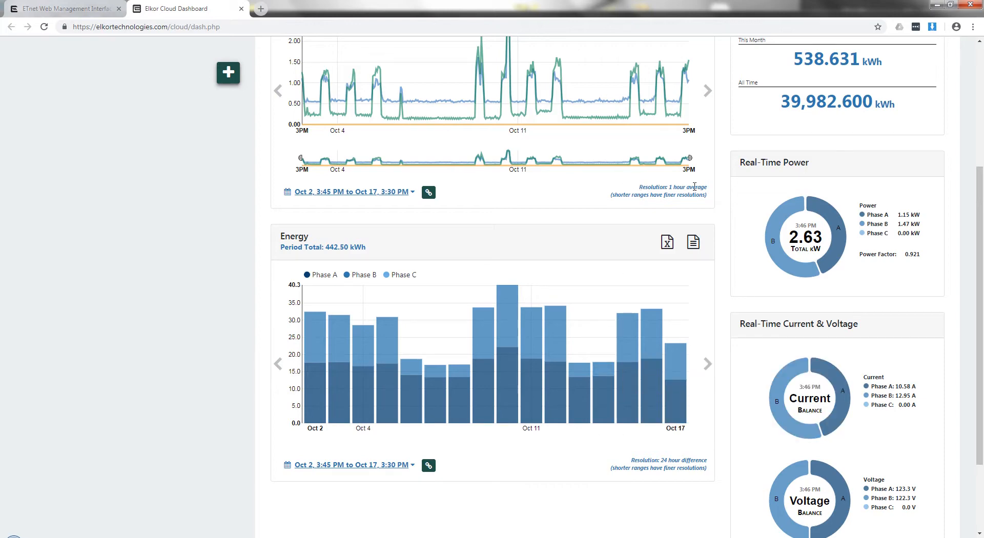
mouse_move(714, 191)
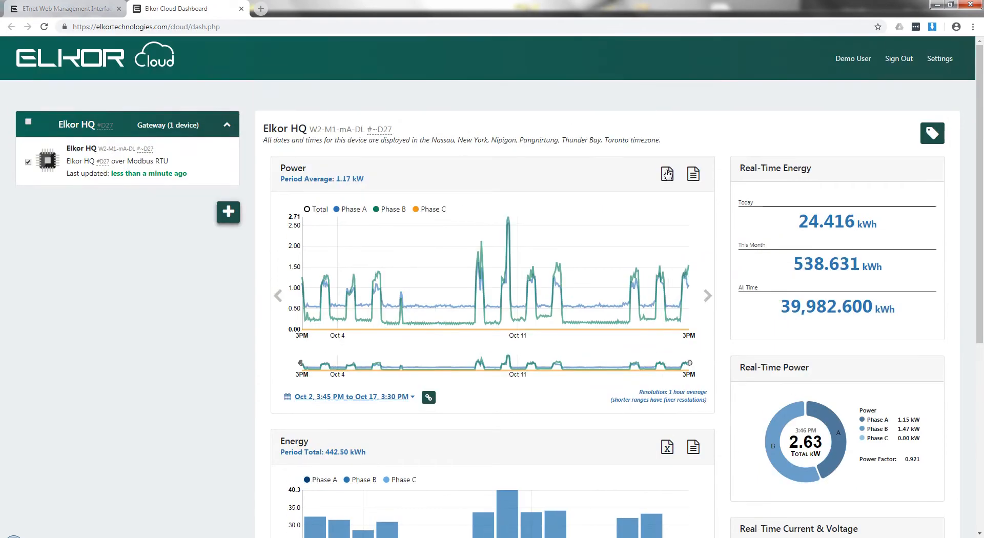
mouse_move(667, 174)
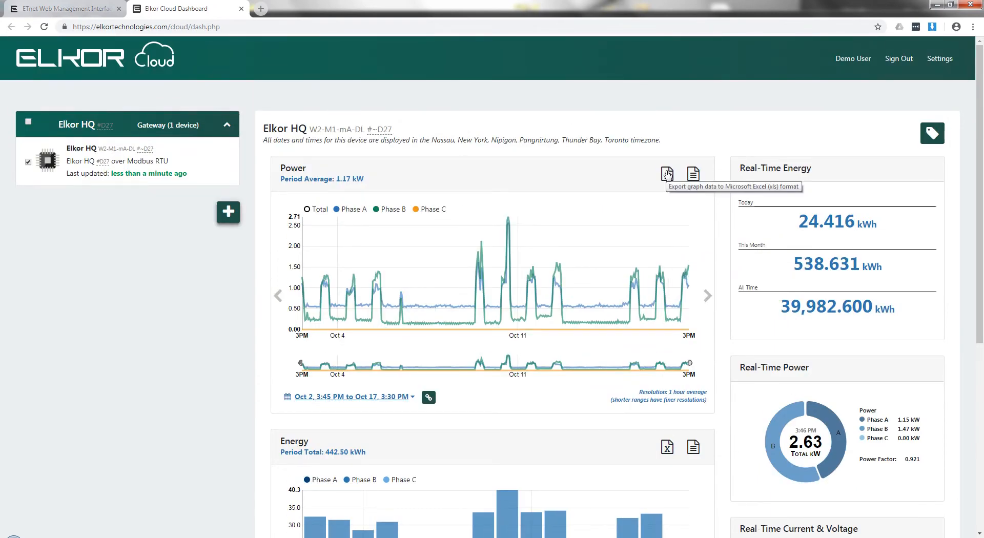
mouse_move(241, 235)
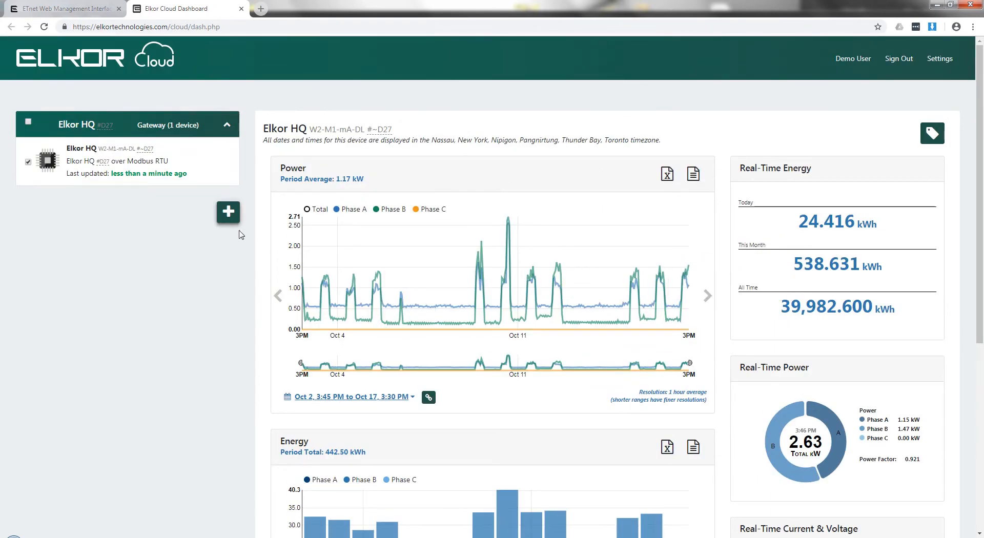